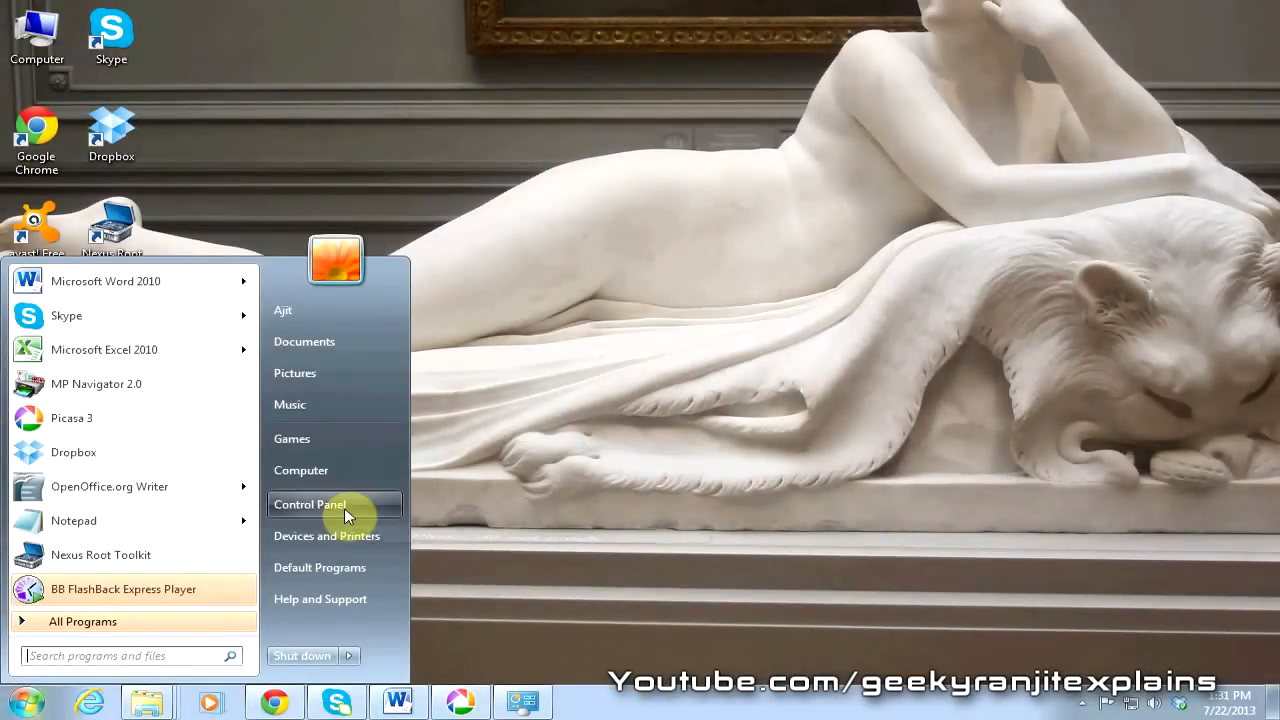
Reach the Windows 7 Network Connections list via Network and Sharing Center's adapter settings.
{"action": "left_click", "coordinate": [308, 504]}
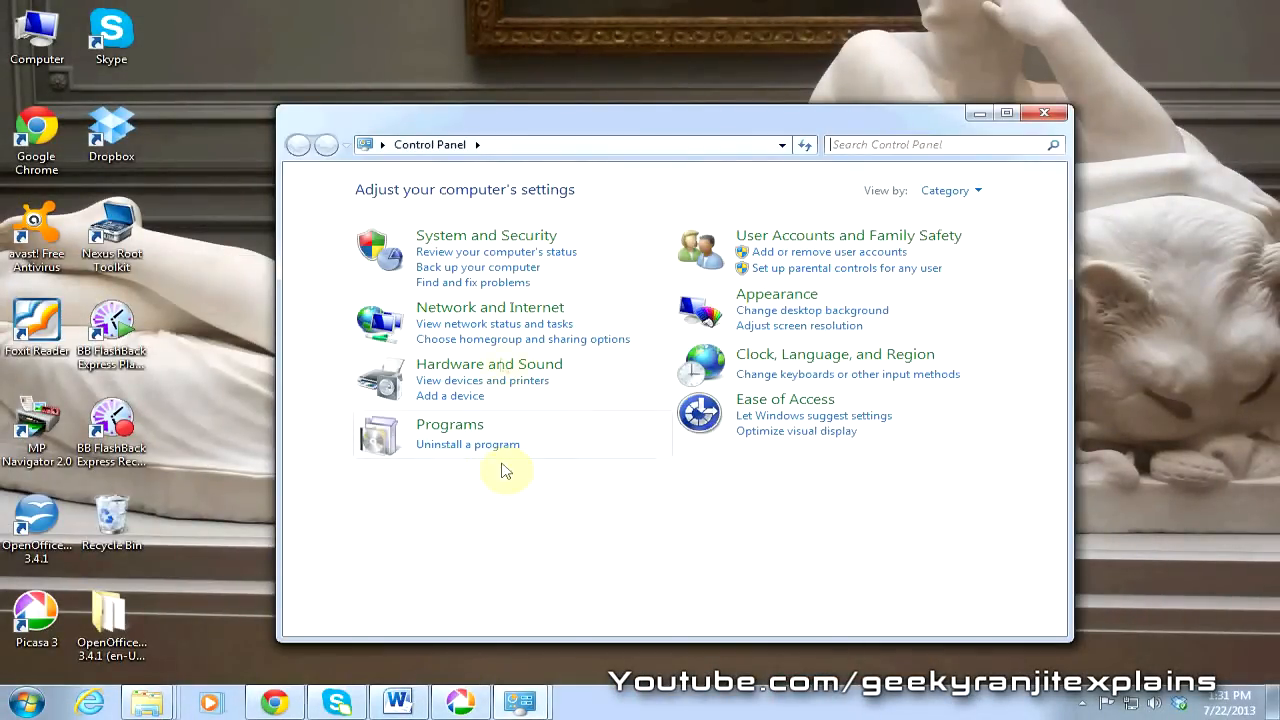
{"action": "left_click", "coordinate": [490, 308]}
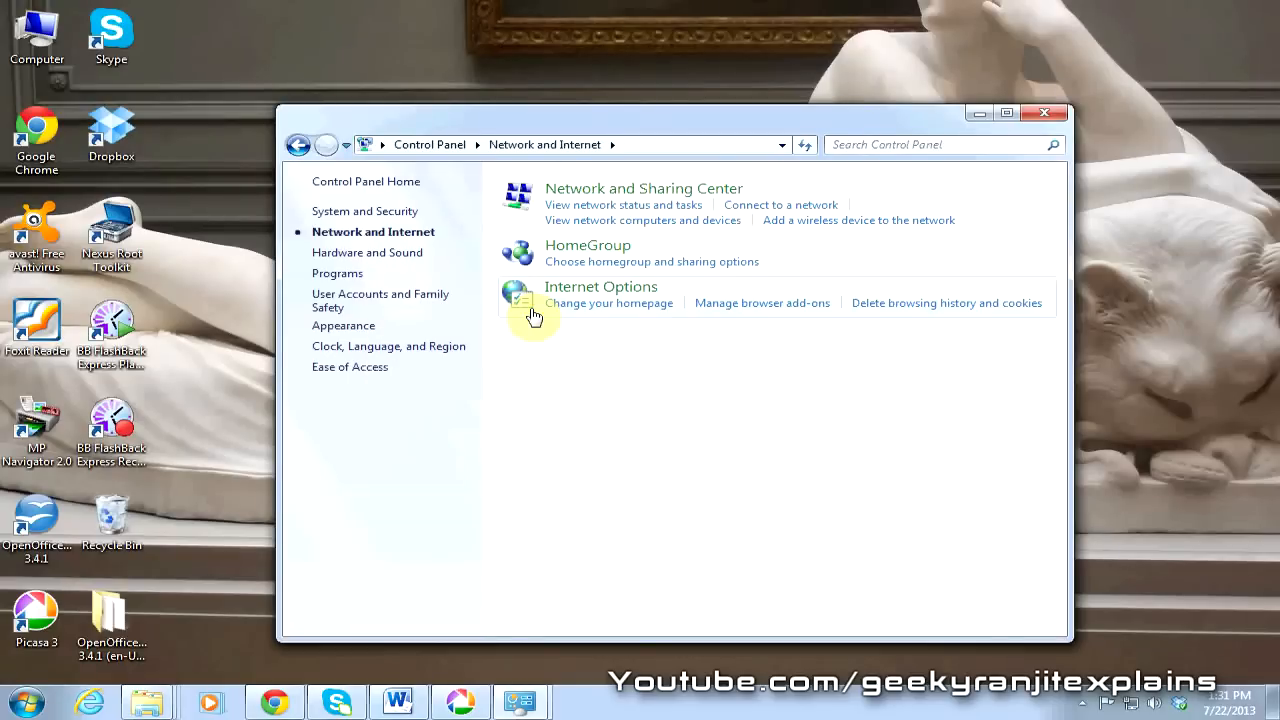
{"action": "mouse_move", "coordinate": [644, 188]}
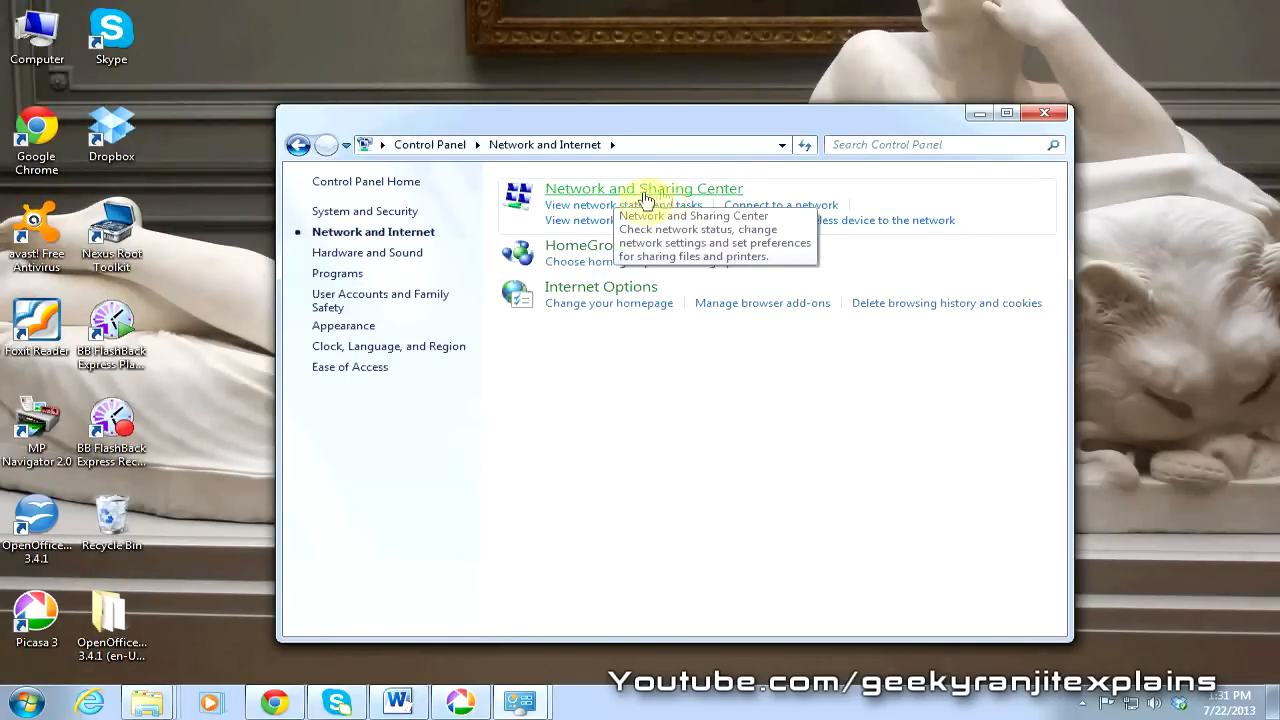
{"action": "left_click", "coordinate": [644, 188]}
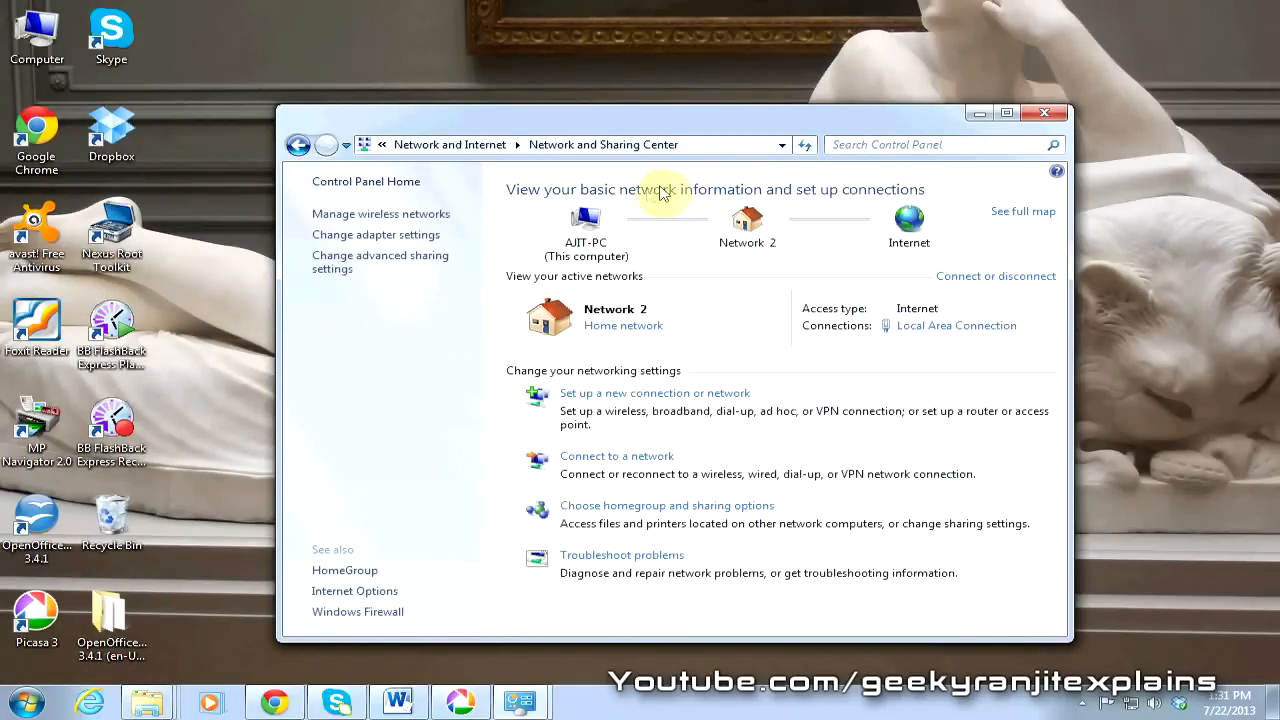
{"action": "mouse_move", "coordinate": [376, 236]}
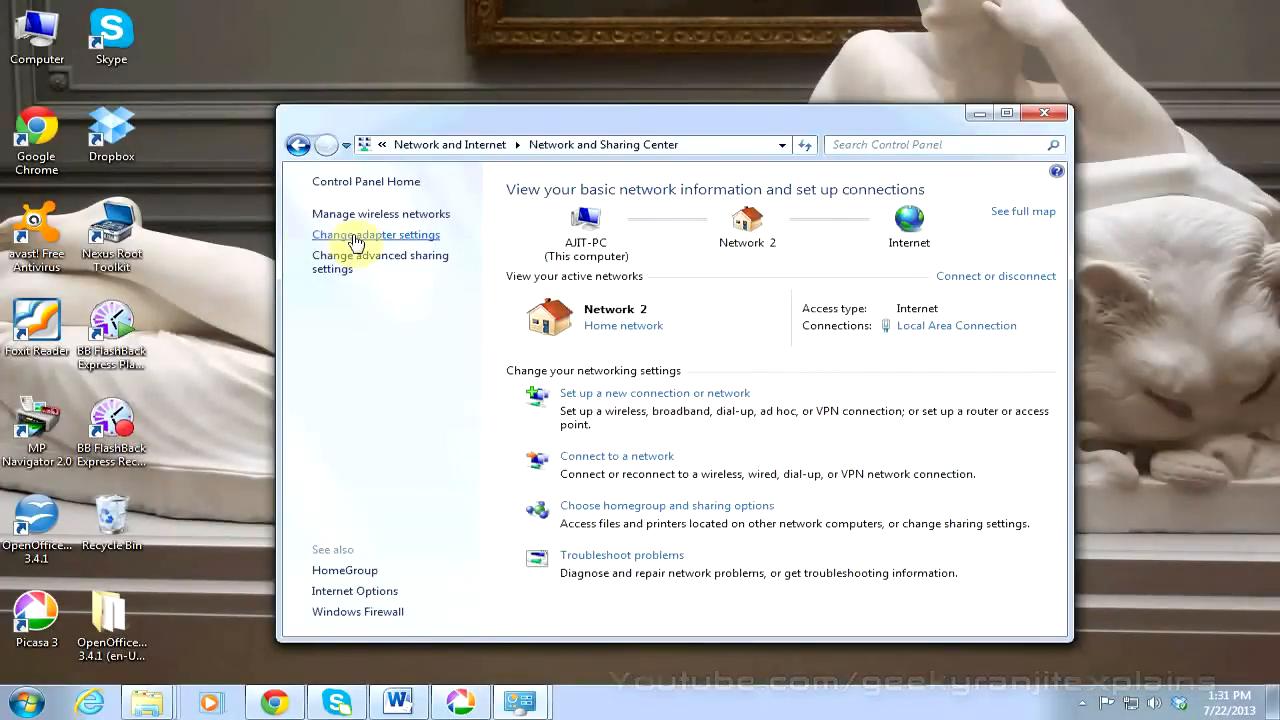
{"action": "left_click", "coordinate": [376, 234]}
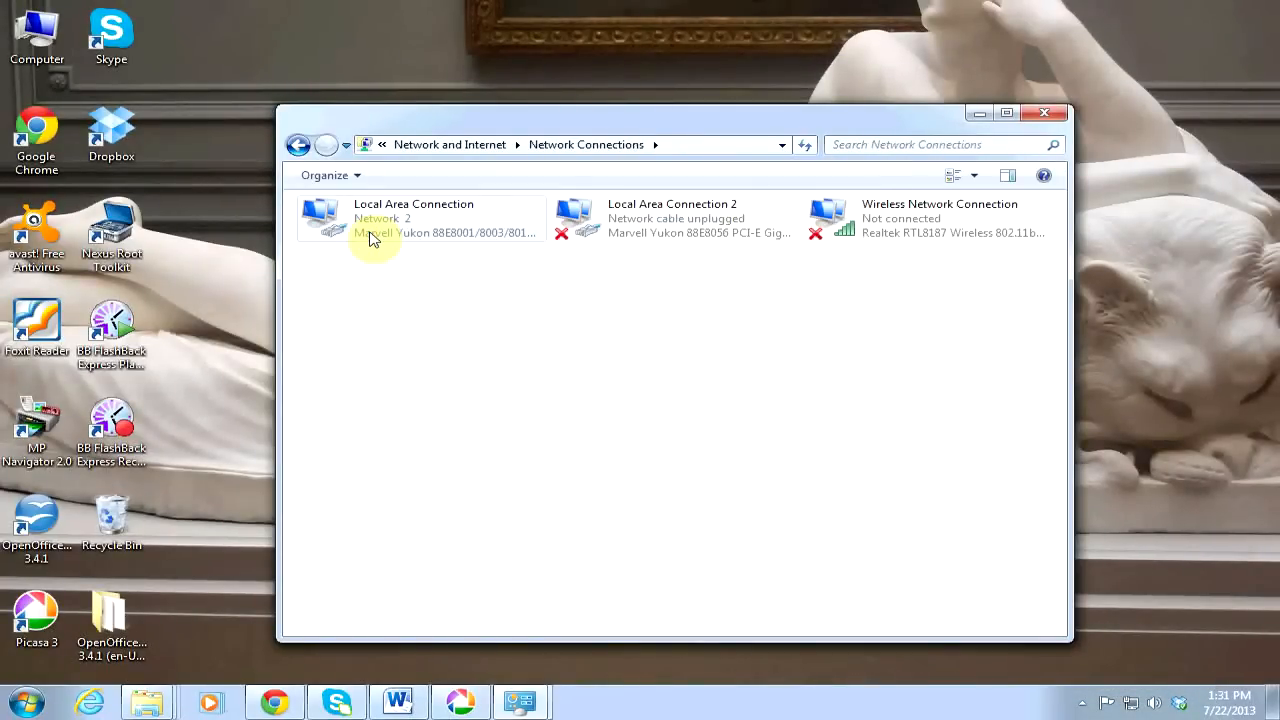
{"action": "mouse_move", "coordinate": [932, 260]}
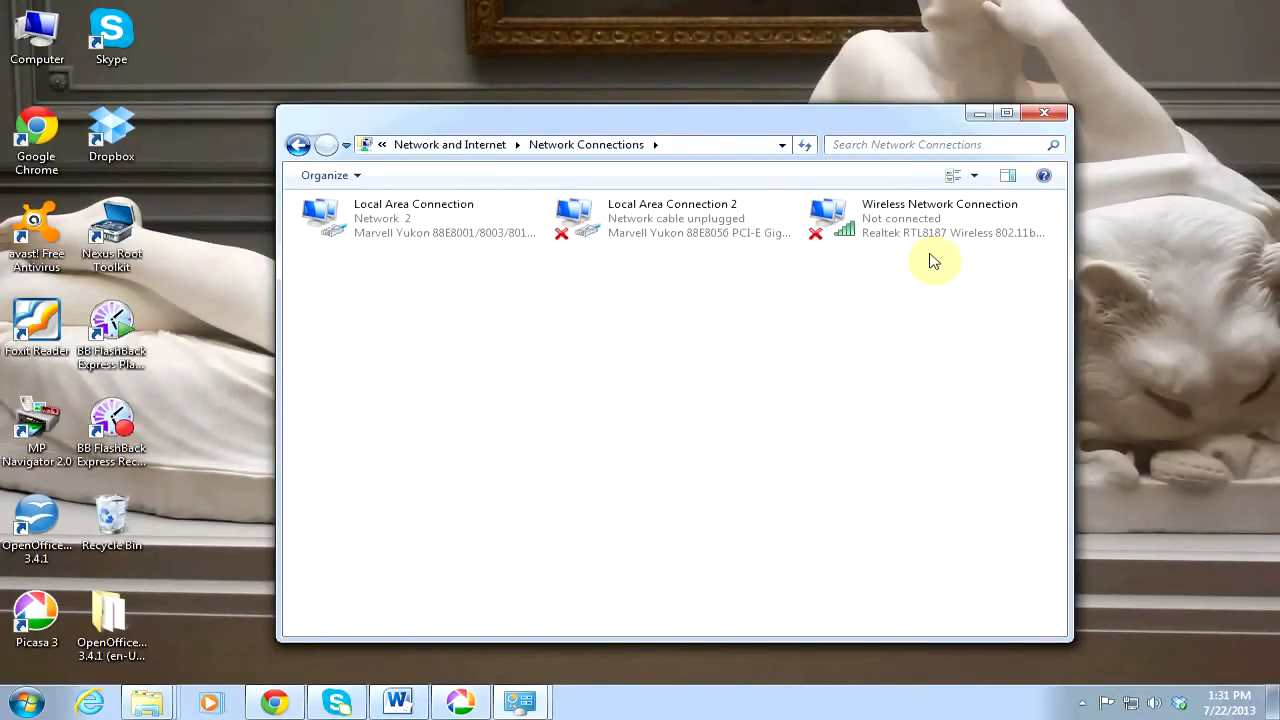
{"action": "mouse_move", "coordinate": [856, 292]}
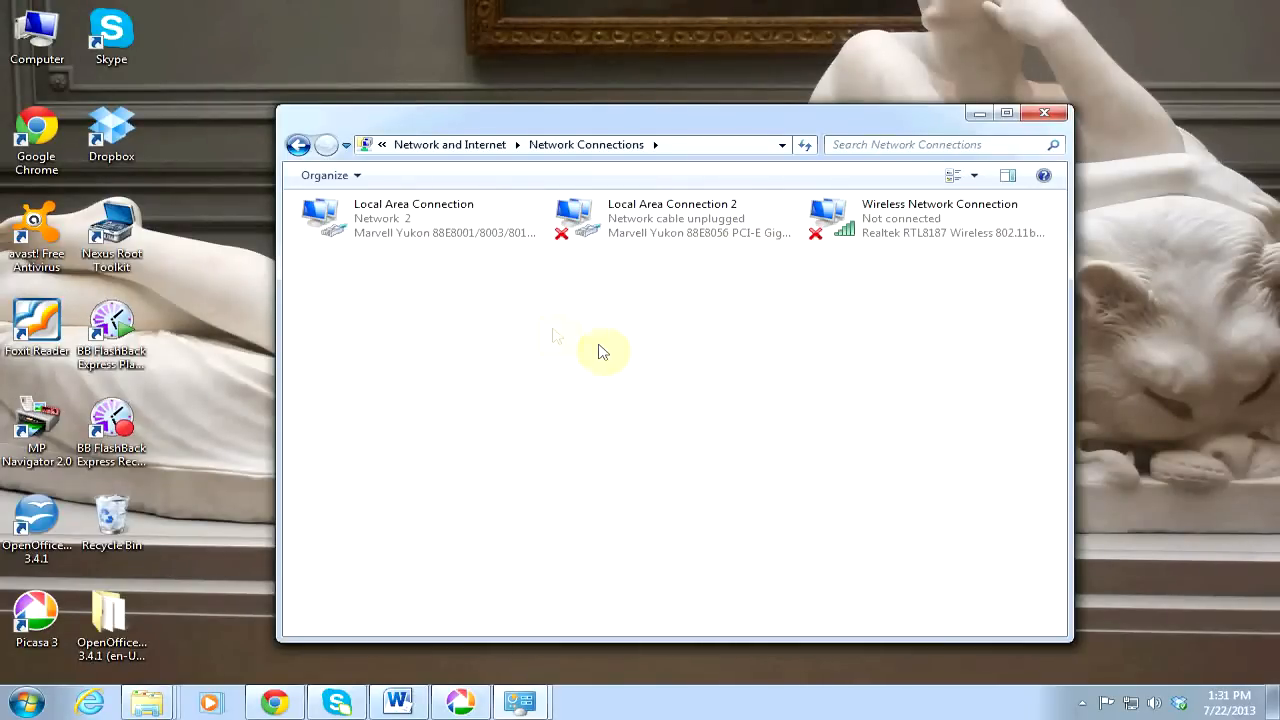
{"action": "mouse_move", "coordinate": [390, 218]}
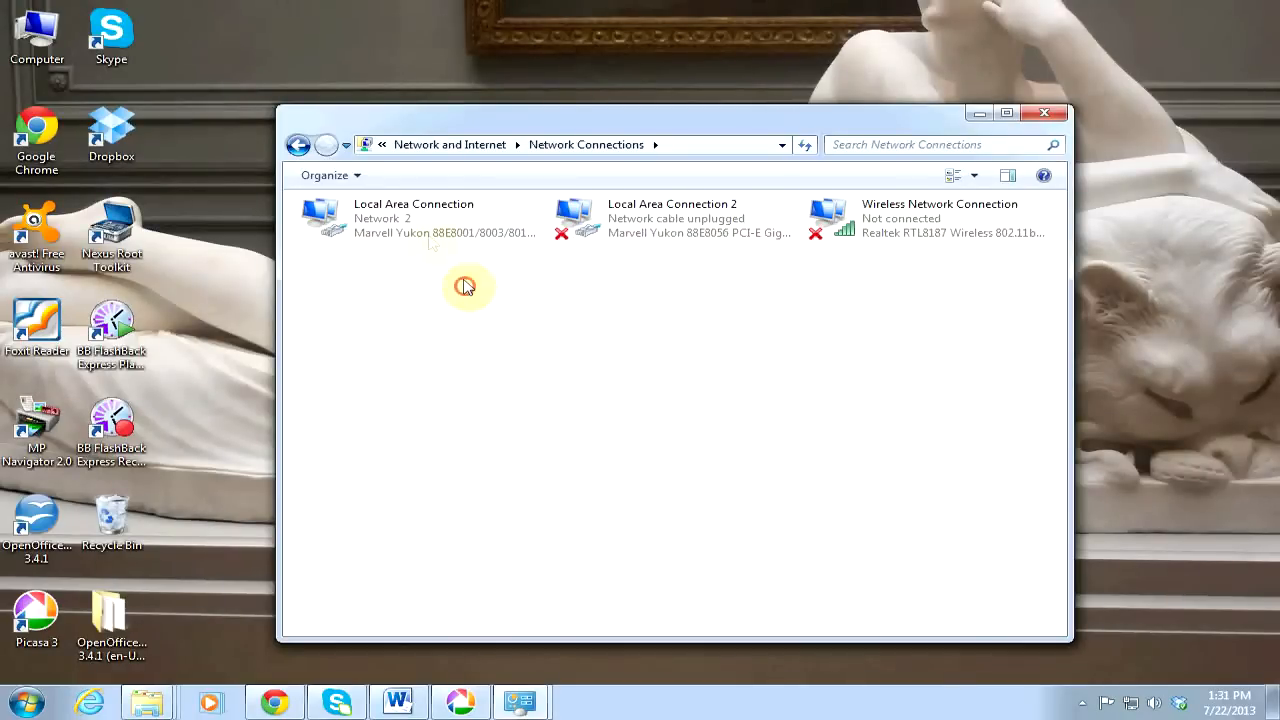
{"action": "mouse_move", "coordinate": [432, 240]}
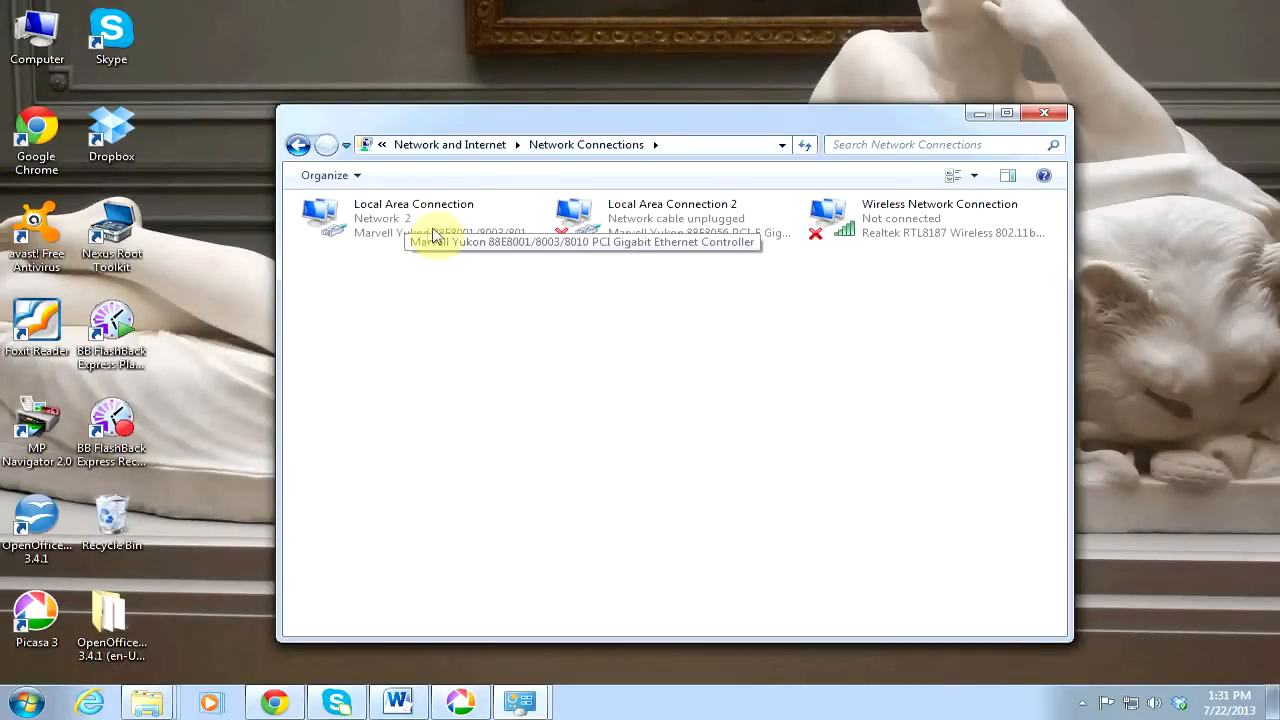
From Local Area Connection's properties, bring up the Internet Protocol Version 4 (TCP/IPv4) properties.
{"action": "right_click", "coordinate": [412, 216]}
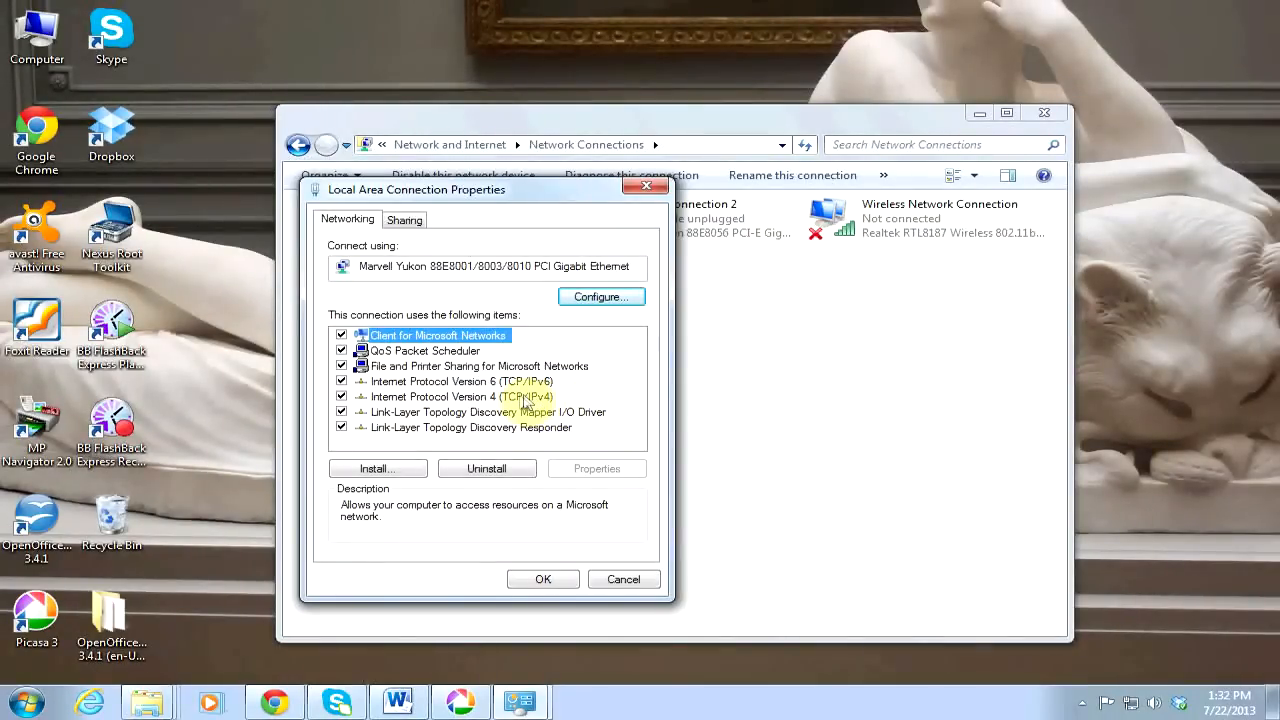
{"action": "mouse_move", "coordinate": [520, 412]}
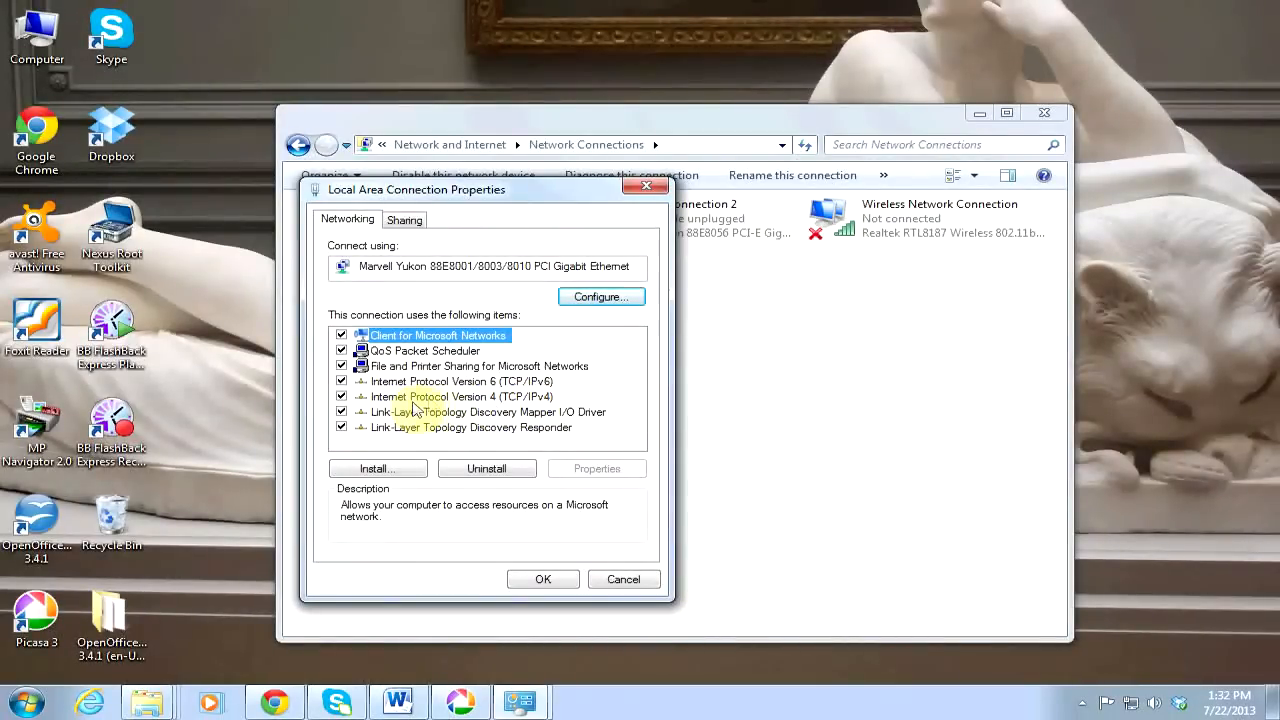
{"action": "left_click", "coordinate": [460, 396]}
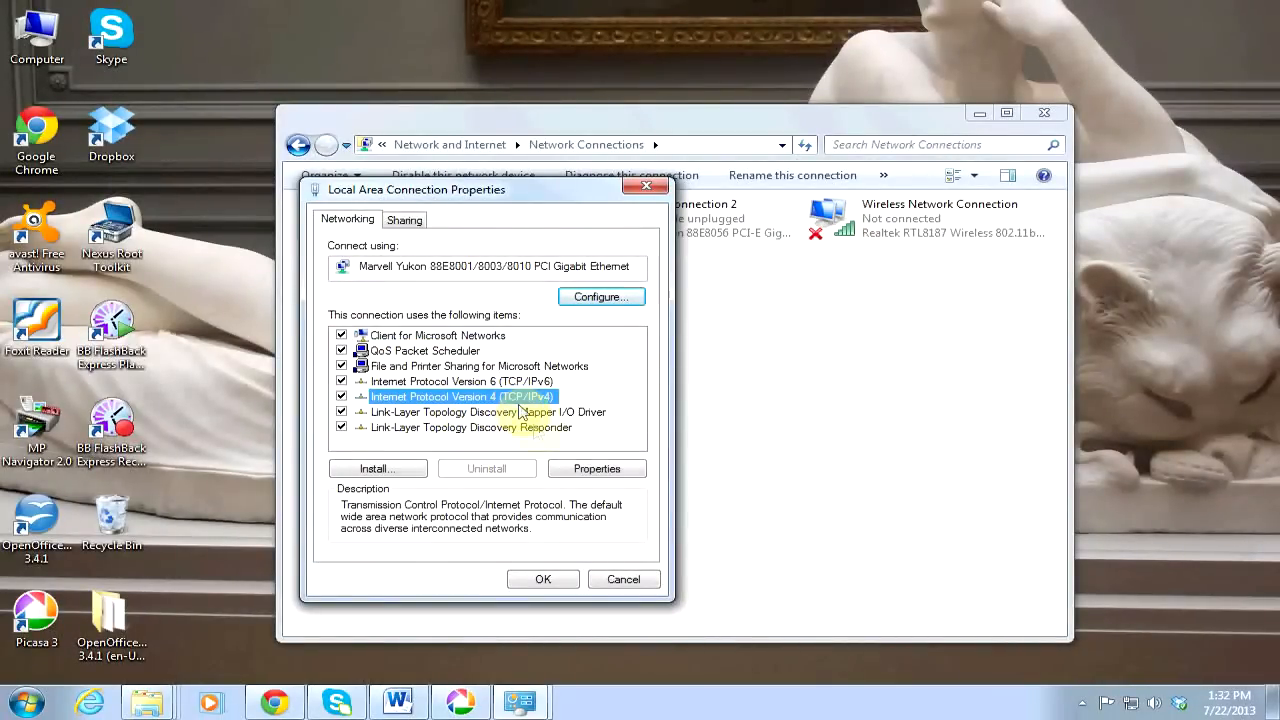
{"action": "left_click", "coordinate": [596, 468]}
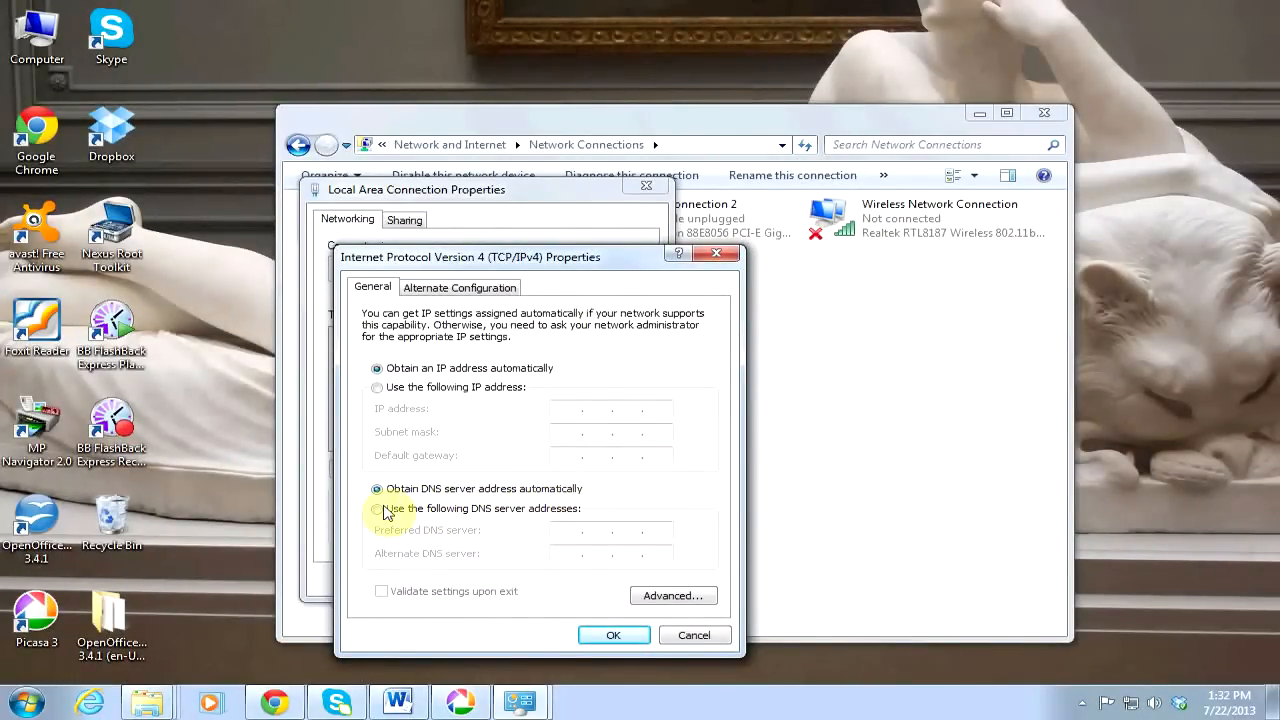
Use manual DNS with preferred server 8.8.8.8, confirm it stuck, and close the connection properties.
{"action": "left_click", "coordinate": [376, 508]}
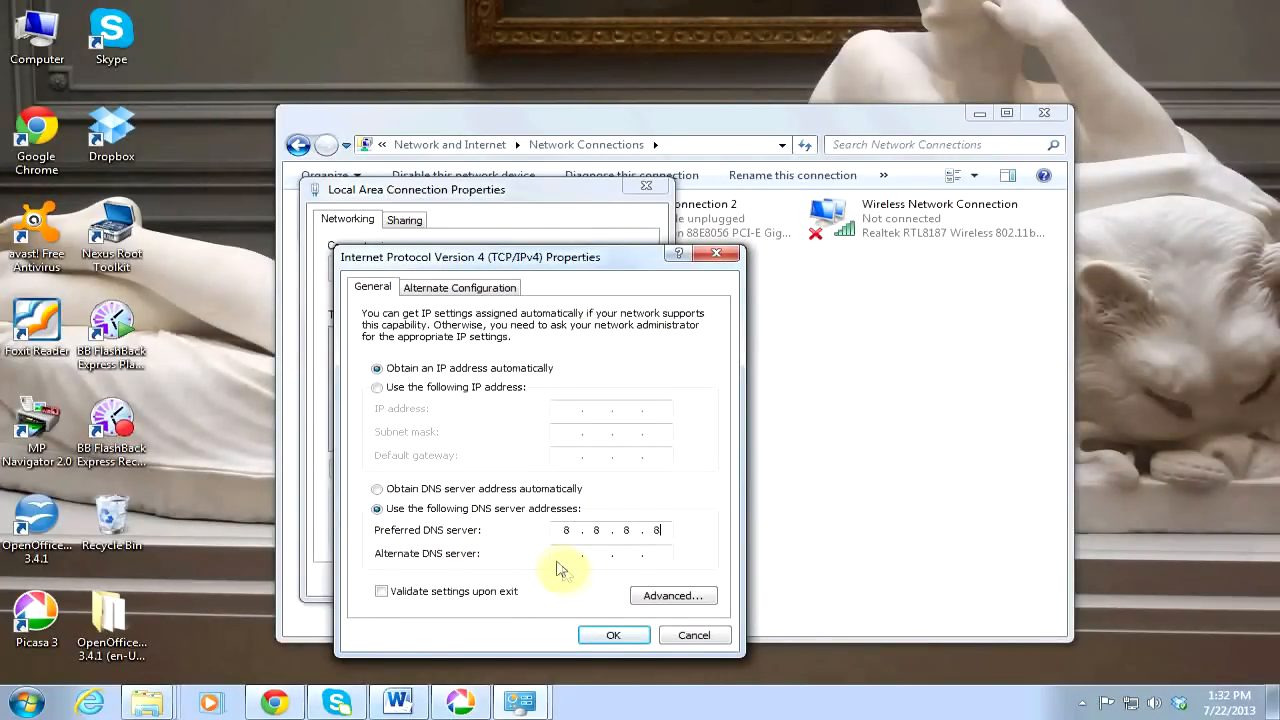
{"action": "mouse_move", "coordinate": [670, 568]}
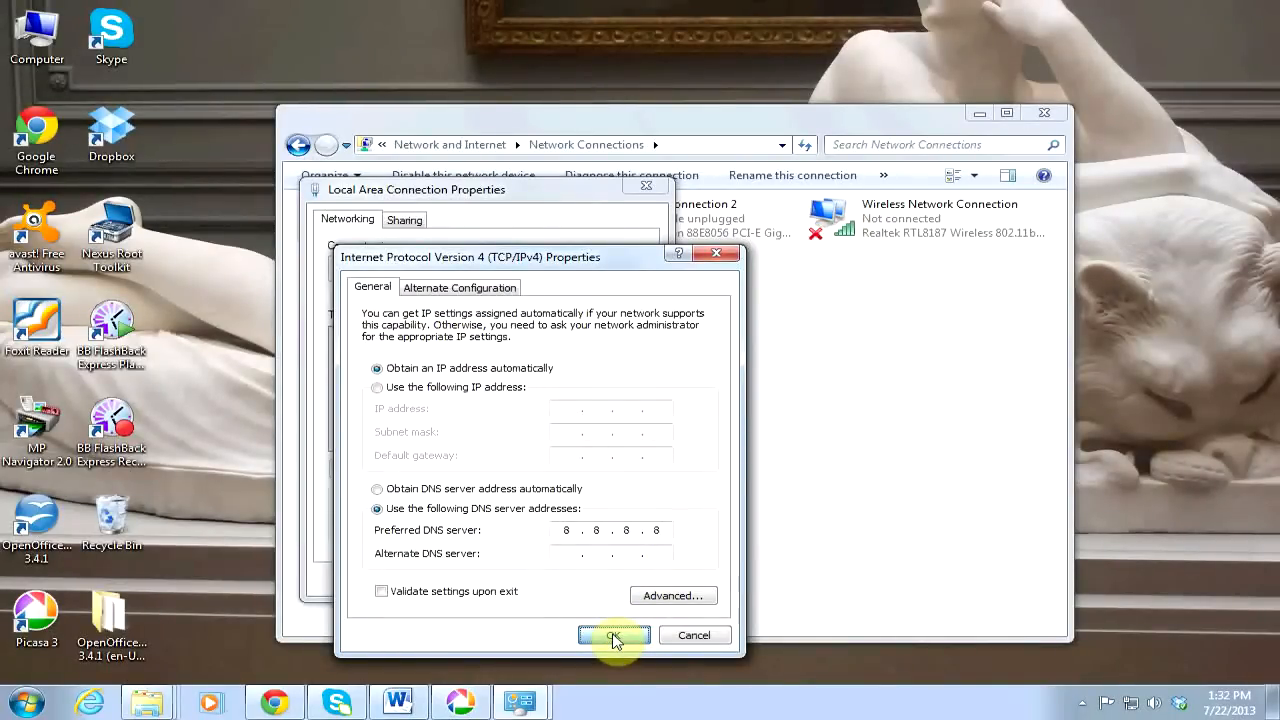
{"action": "left_click", "coordinate": [614, 636]}
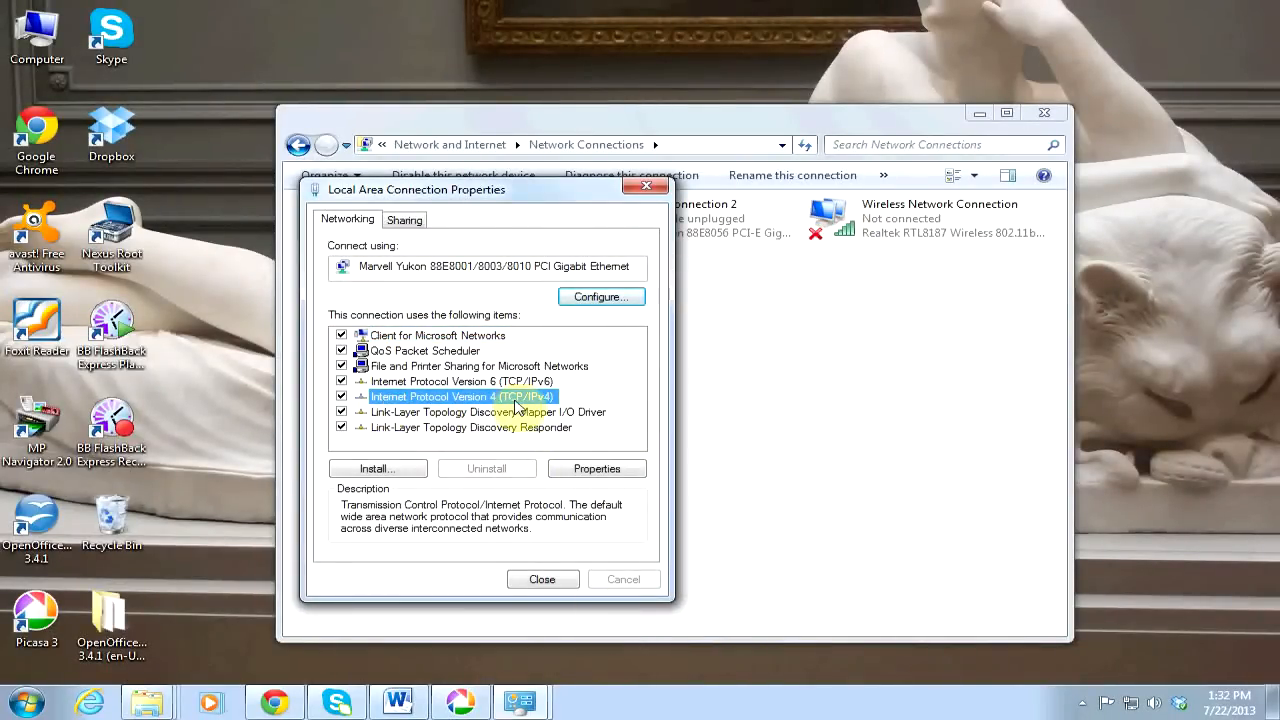
{"action": "left_click", "coordinate": [596, 468]}
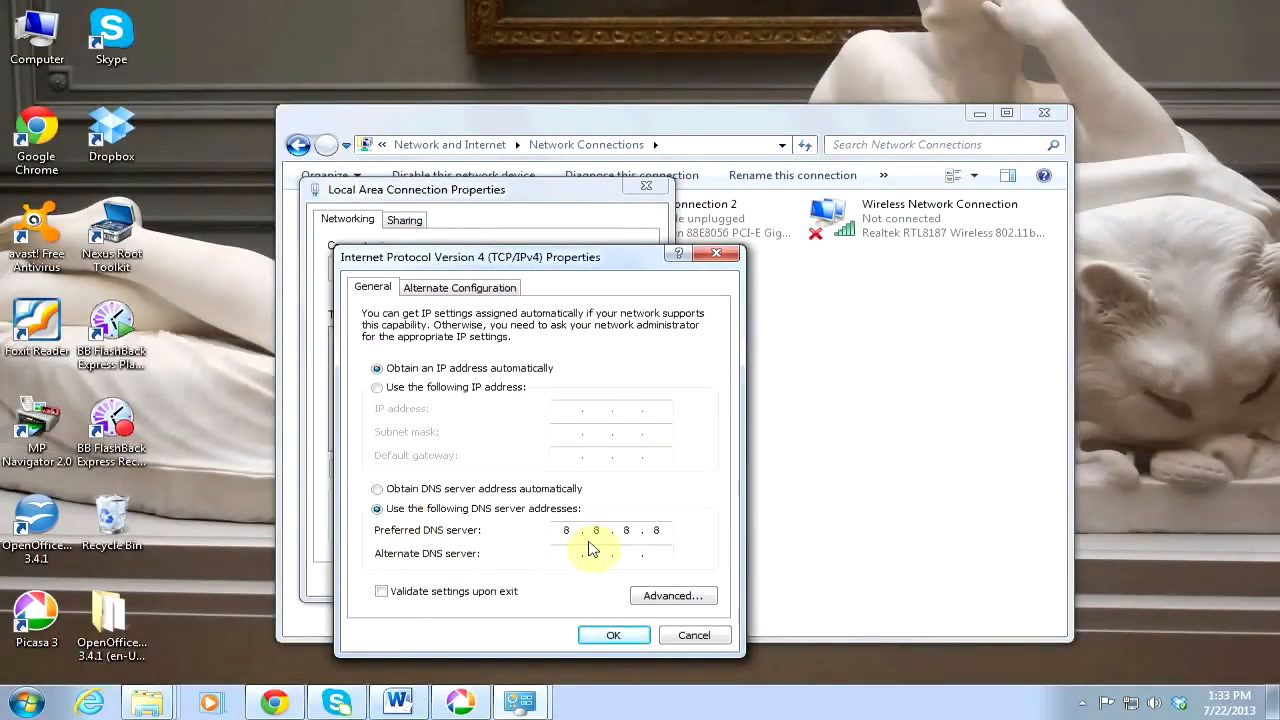
{"action": "left_click", "coordinate": [612, 636]}
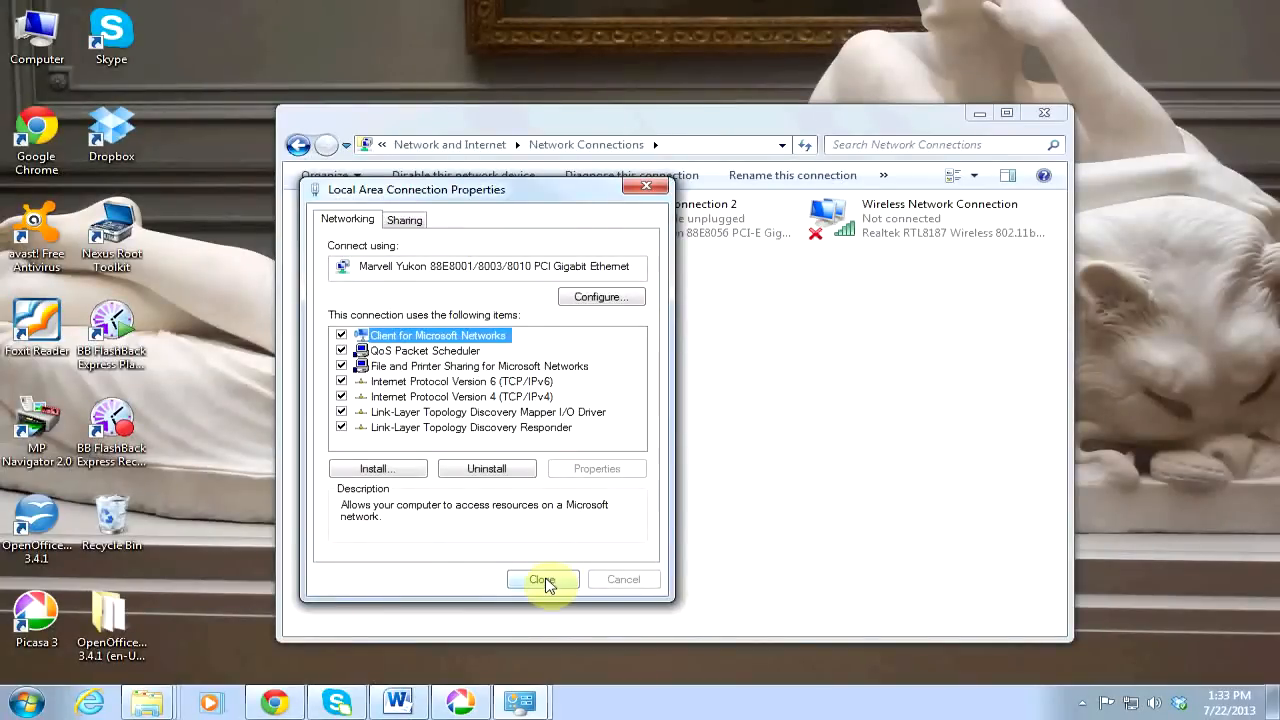
{"action": "left_click", "coordinate": [542, 580]}
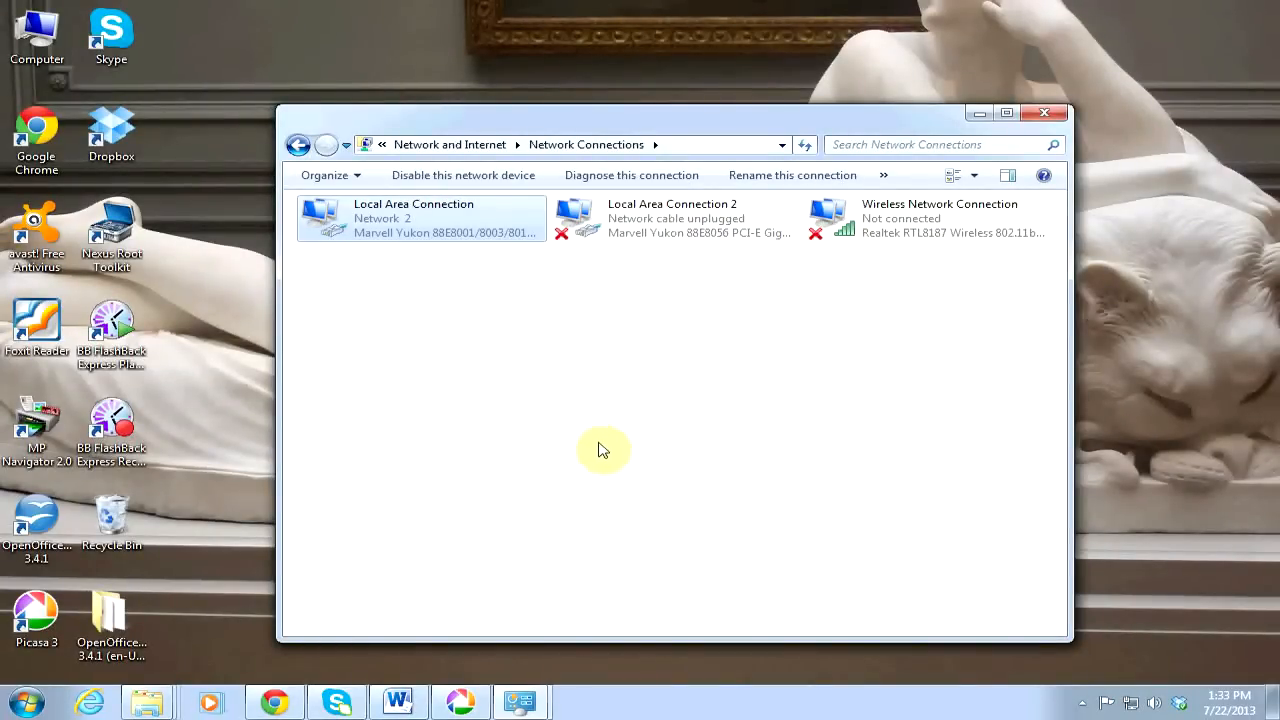
{"action": "mouse_move", "coordinate": [544, 300]}
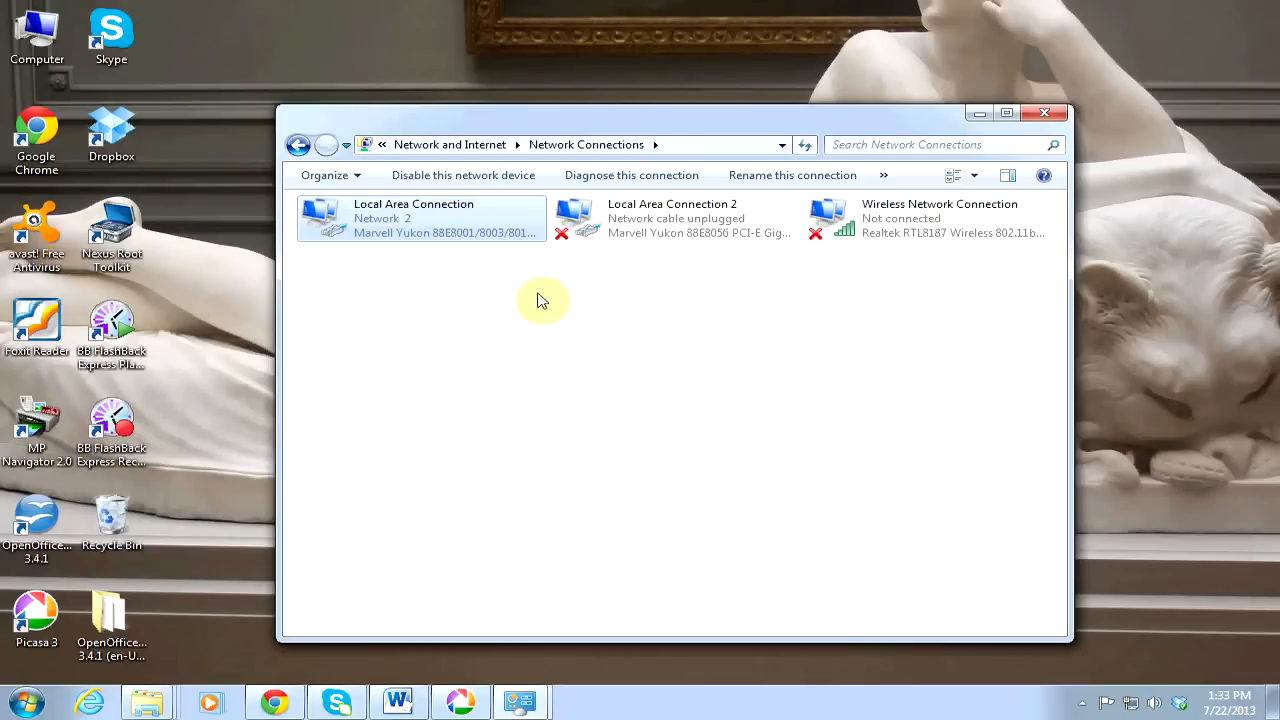
{"action": "mouse_move", "coordinate": [644, 356]}
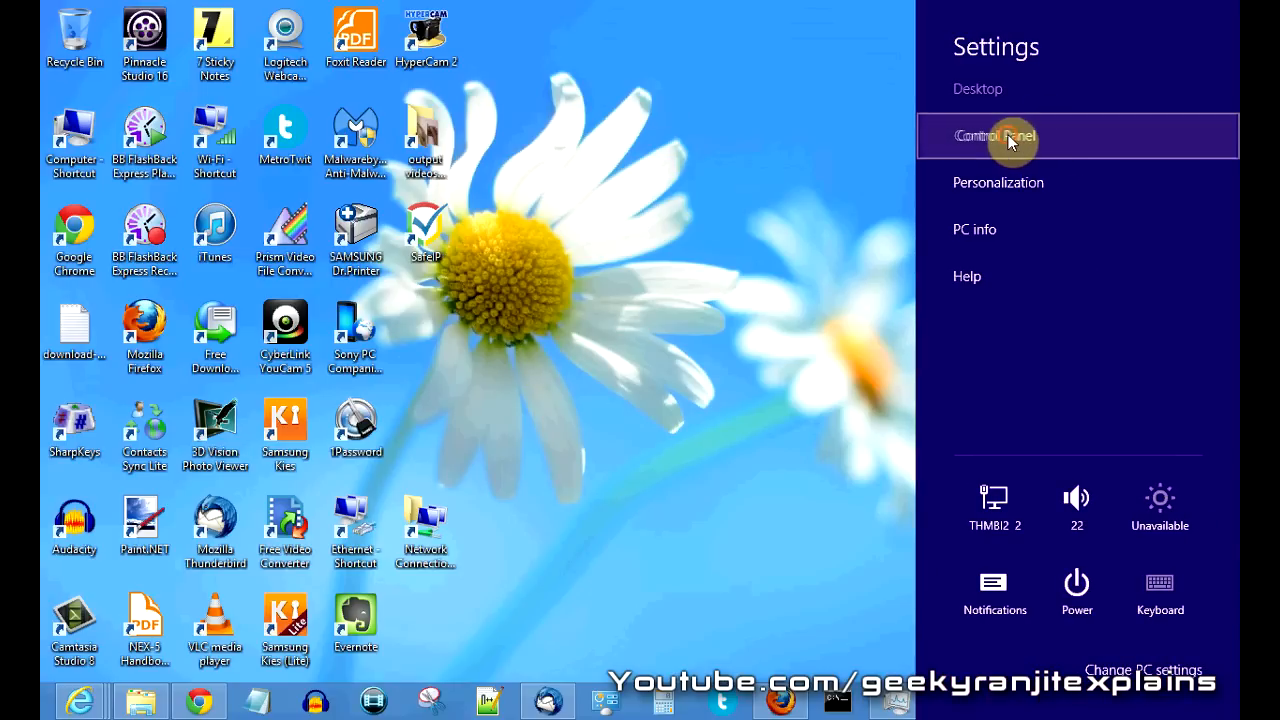
On the Windows 8 machine, launch Control Panel from the Settings charm.
{"action": "left_click", "coordinate": [994, 136]}
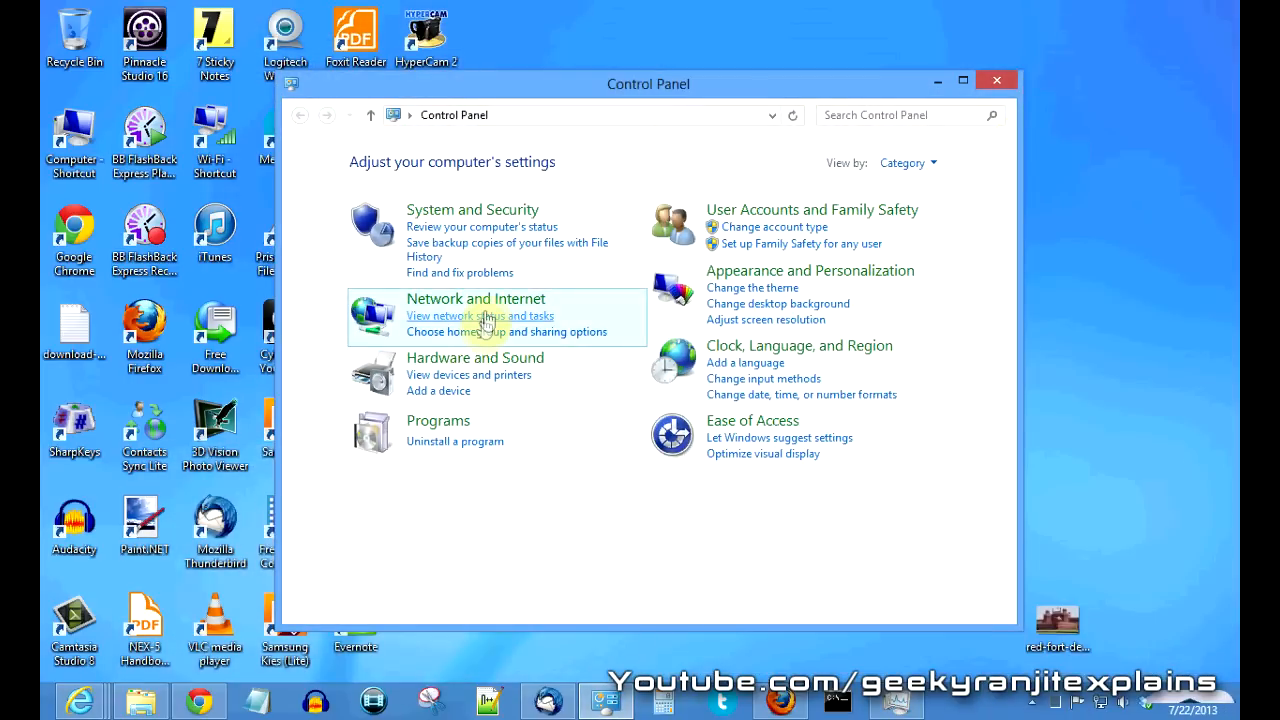
Navigate to Windows 8 adapter settings and bring up the Ethernet connection's properties.
{"action": "left_click", "coordinate": [476, 298]}
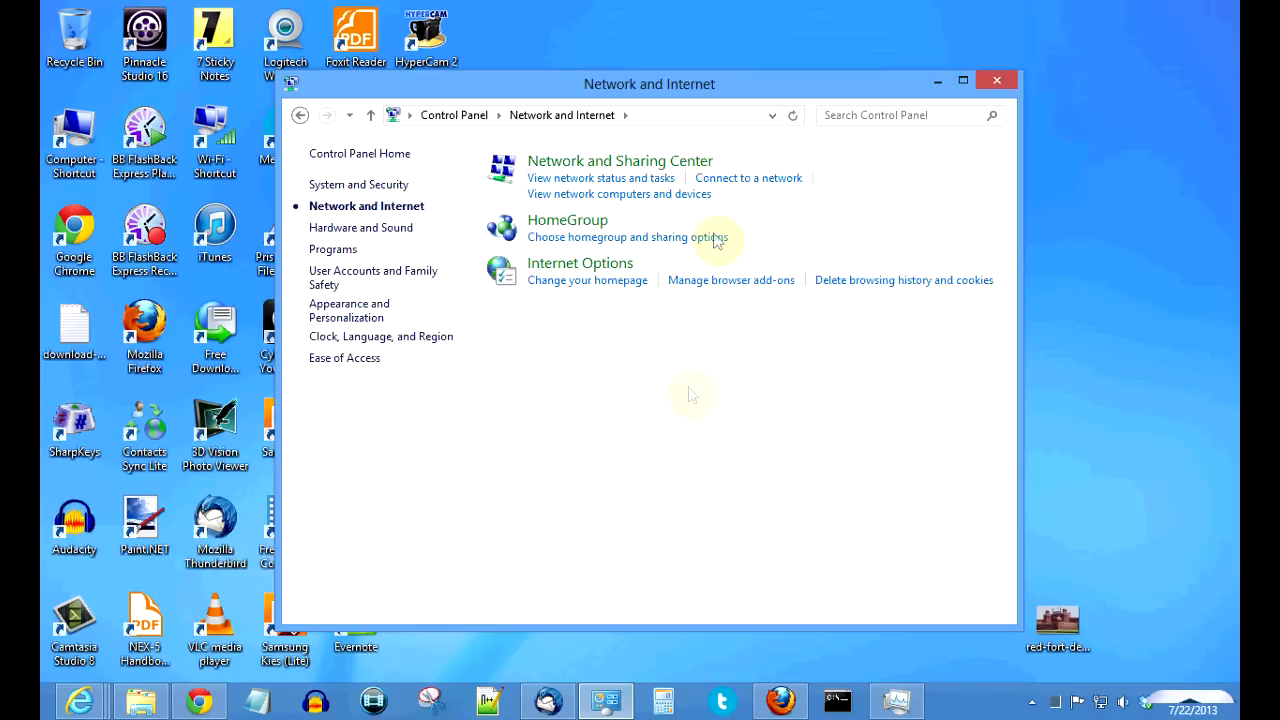
{"action": "mouse_move", "coordinate": [600, 176]}
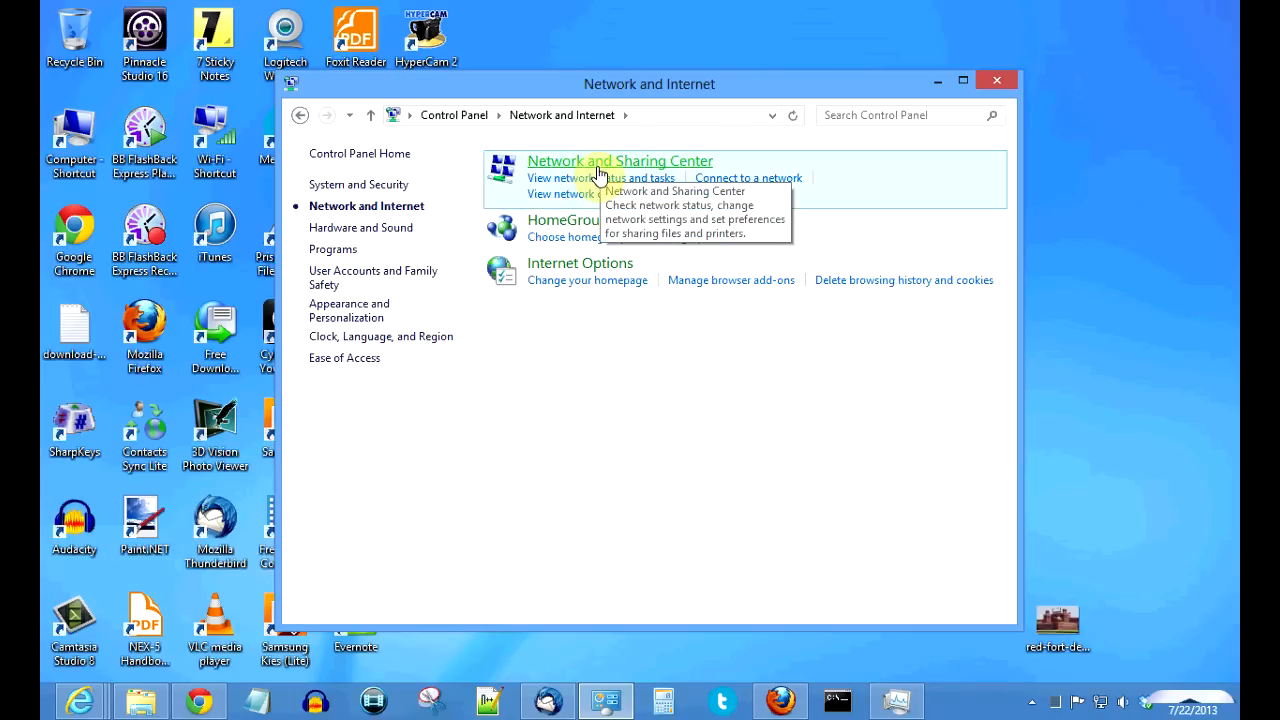
{"action": "left_click", "coordinate": [620, 160]}
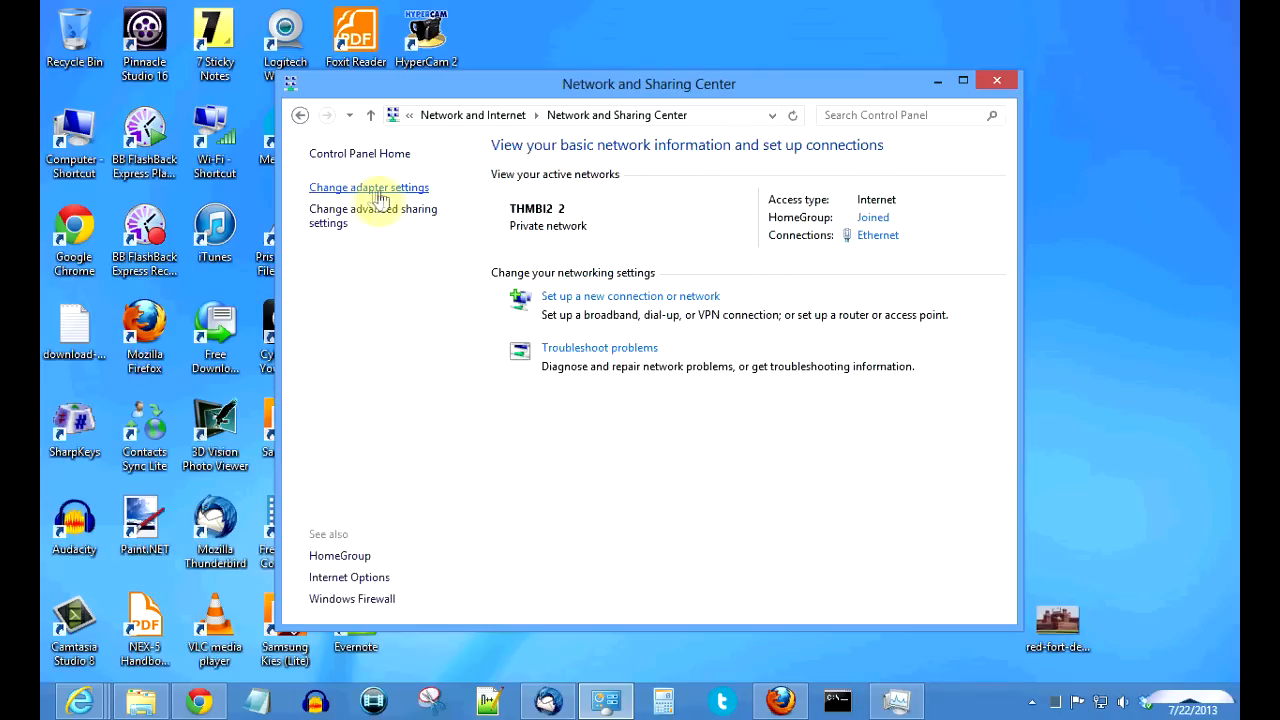
{"action": "left_click", "coordinate": [368, 188]}
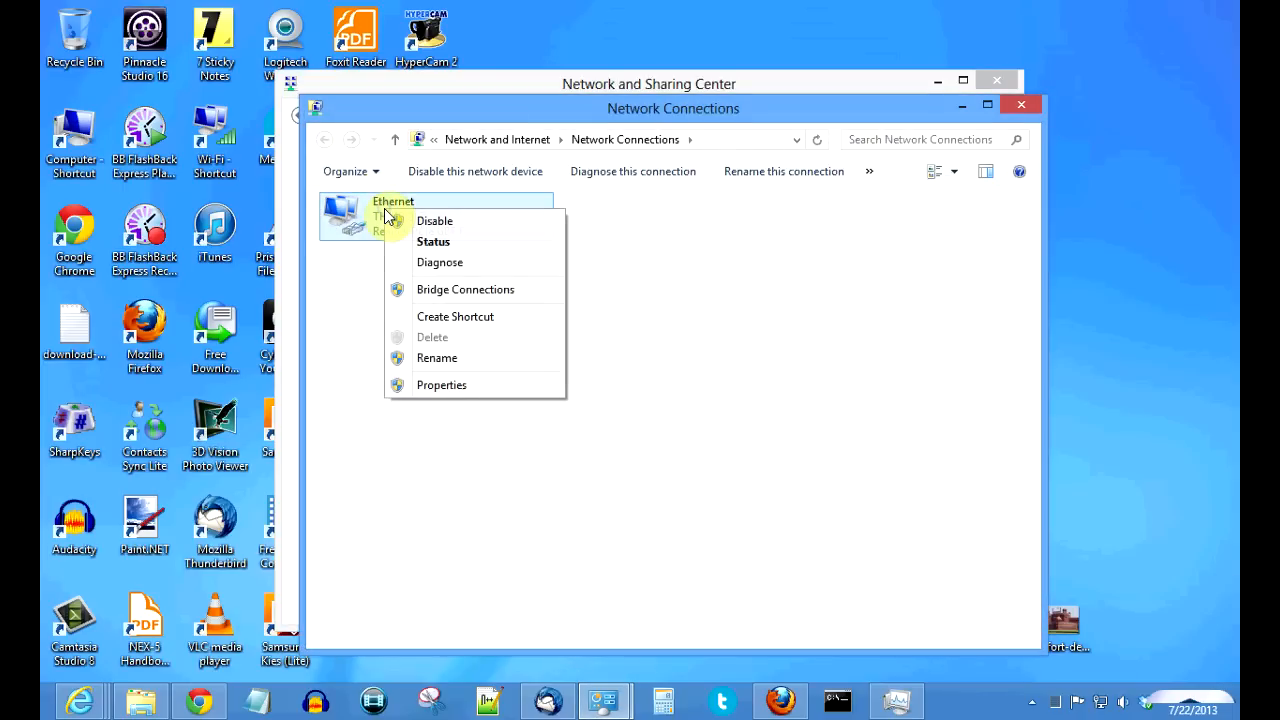
{"action": "left_click", "coordinate": [440, 384]}
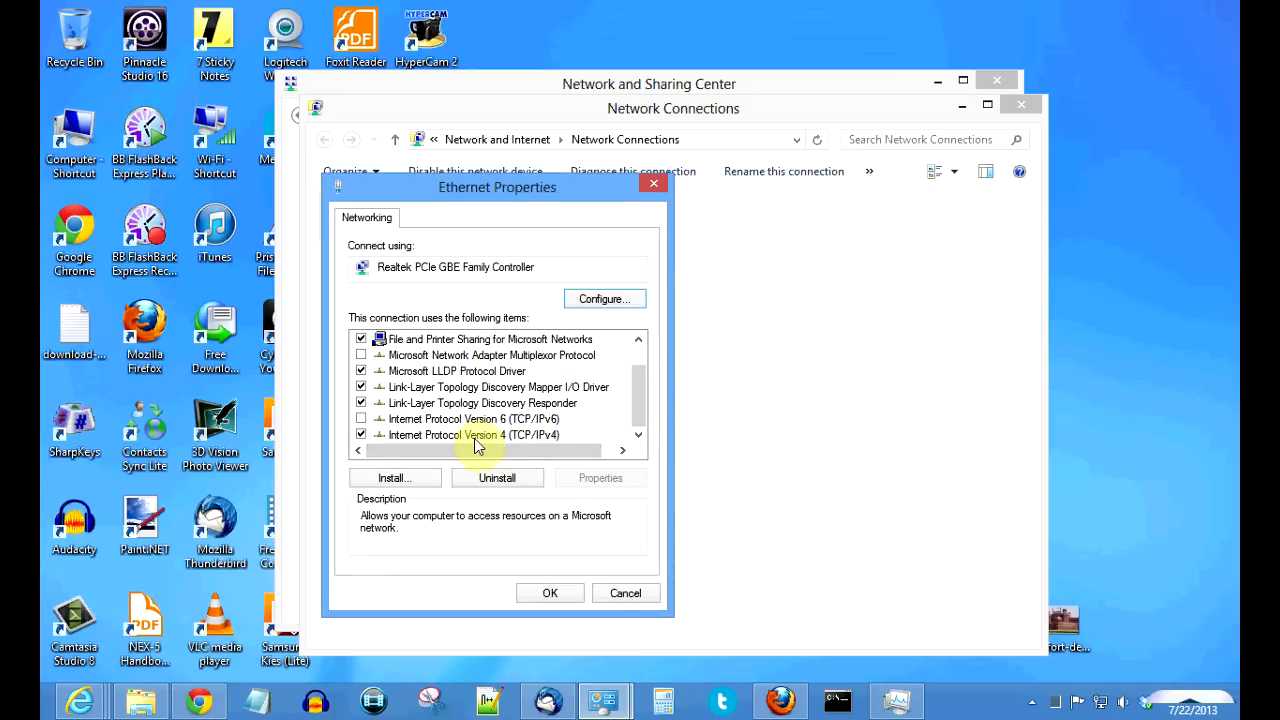
In Ethernet's IPv4 properties, set a manual preferred DNS of 8.8.8.8 and save with OK twice.
{"action": "left_click", "coordinate": [600, 476]}
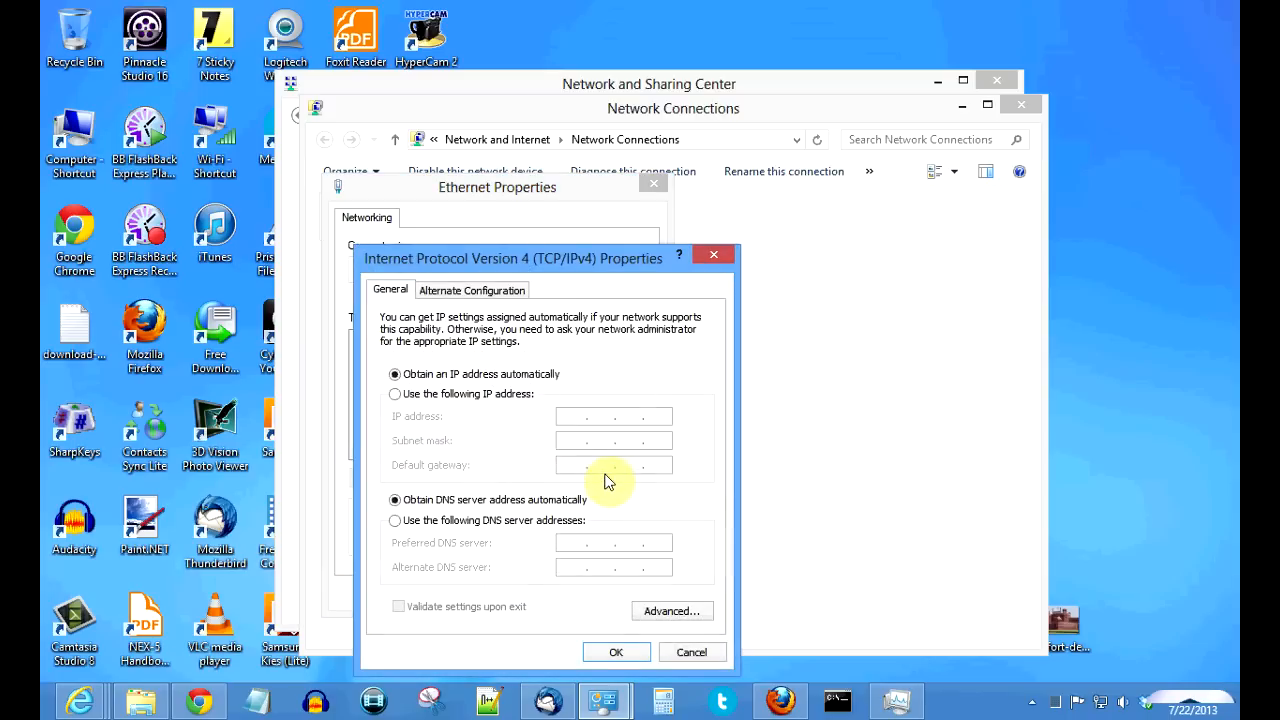
{"action": "mouse_move", "coordinate": [582, 532]}
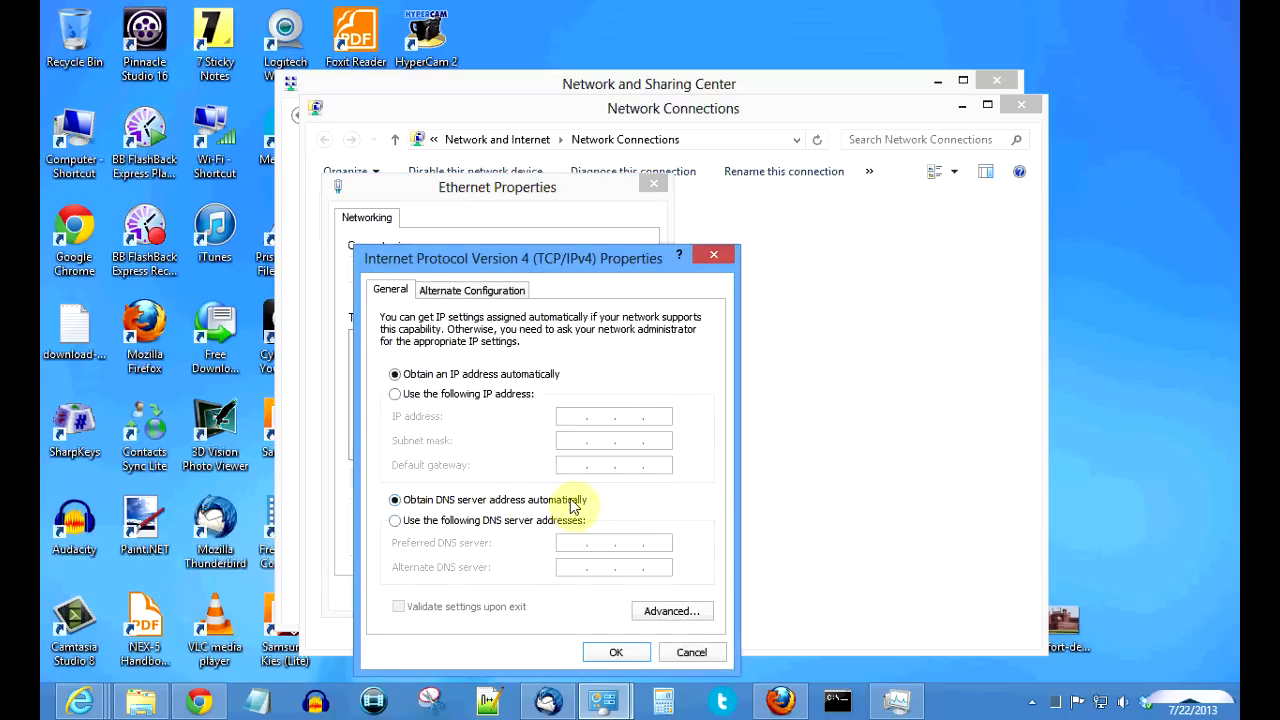
{"action": "mouse_move", "coordinate": [396, 528]}
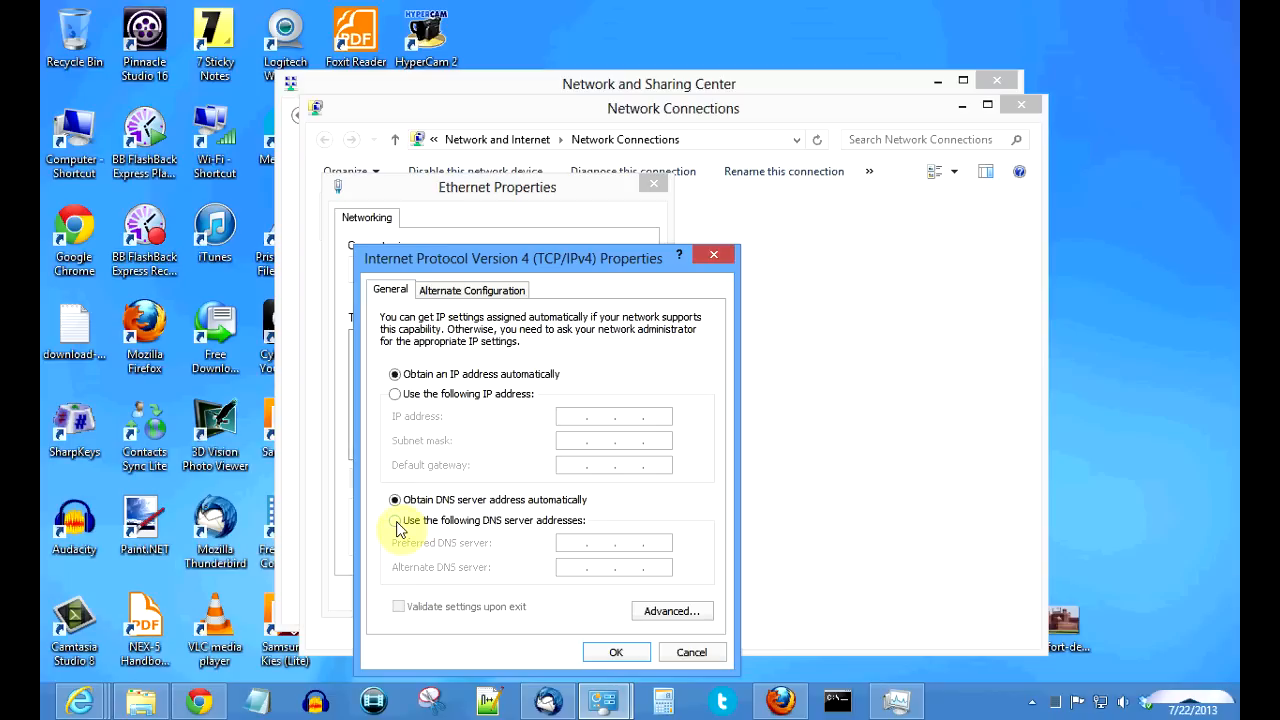
{"action": "left_click", "coordinate": [394, 520]}
{"action": "type", "text": "8.8.8.8"}
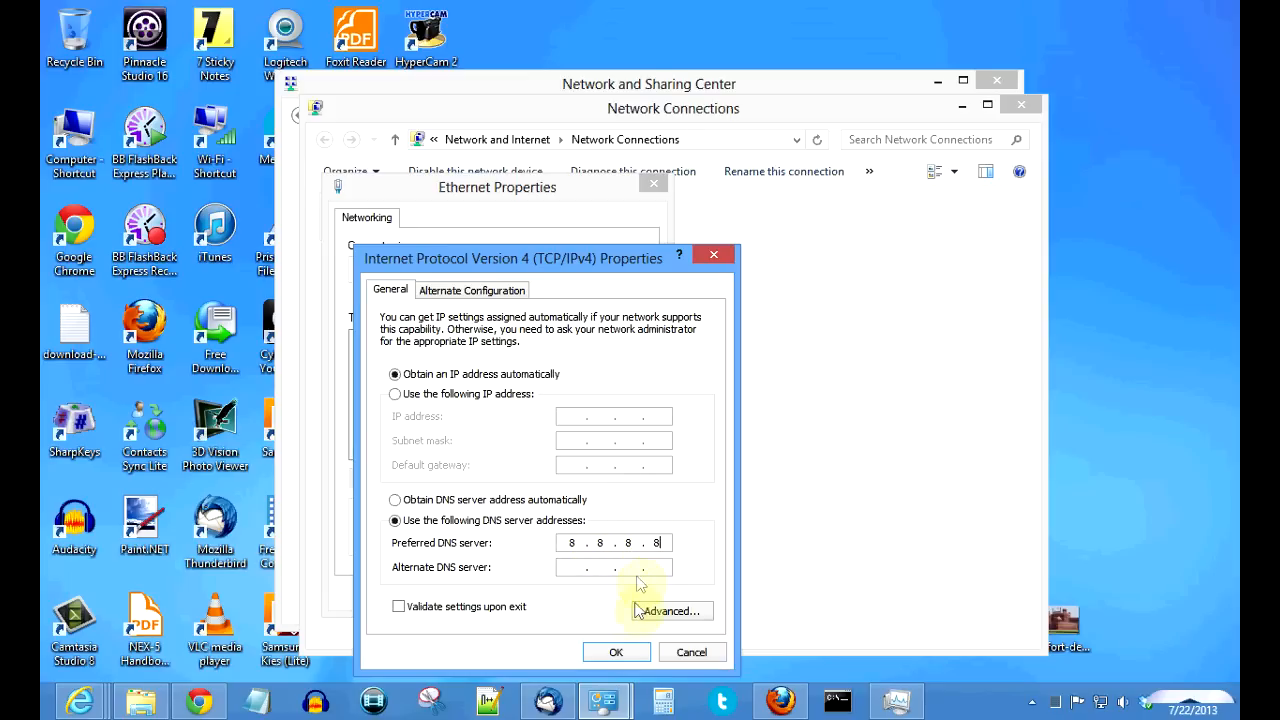
{"action": "left_click", "coordinate": [616, 652]}
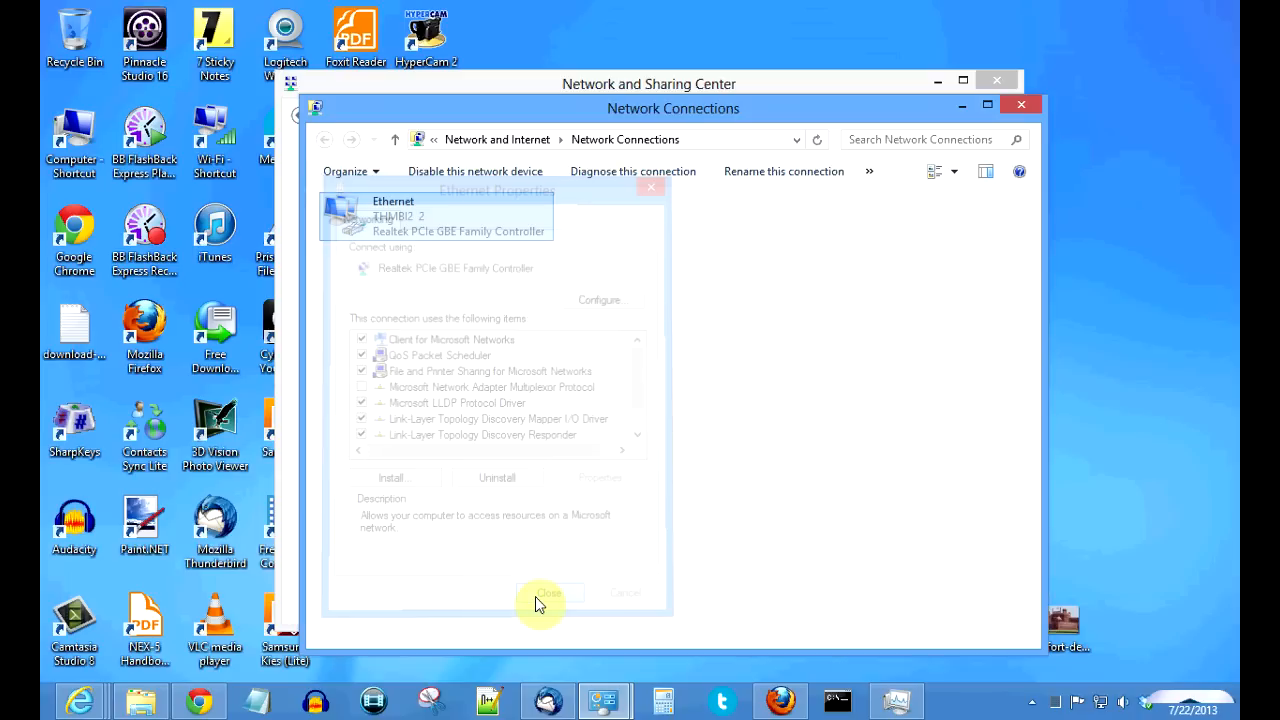
{"action": "left_click", "coordinate": [548, 592]}
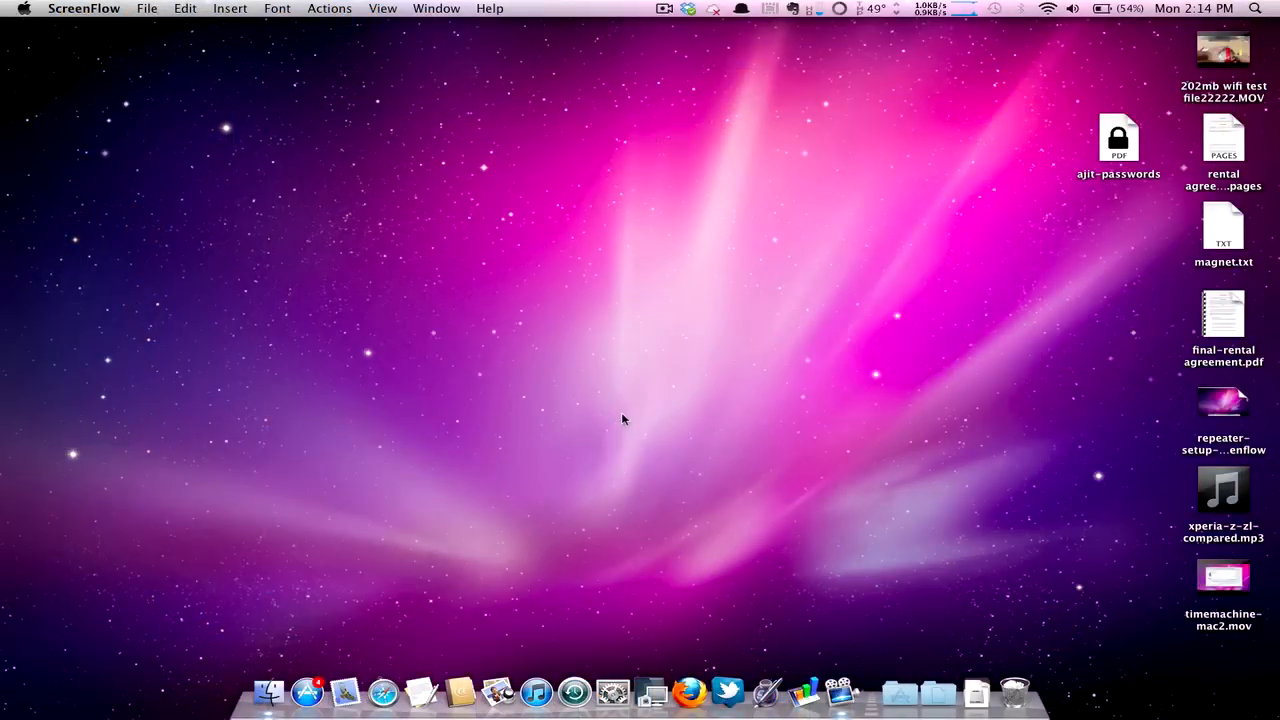
{"action": "mouse_move", "coordinate": [612, 444]}
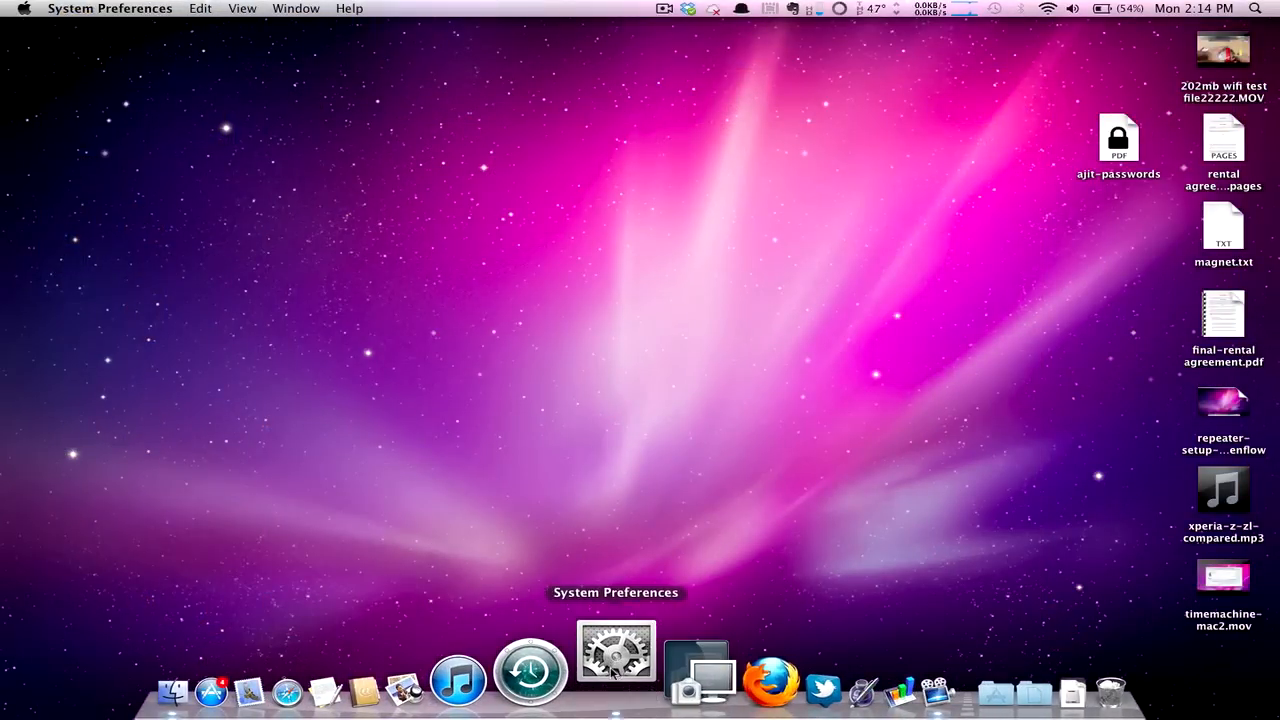
Launch System Preferences from the Dock and go to the Network pane.
{"action": "left_click", "coordinate": [616, 650]}
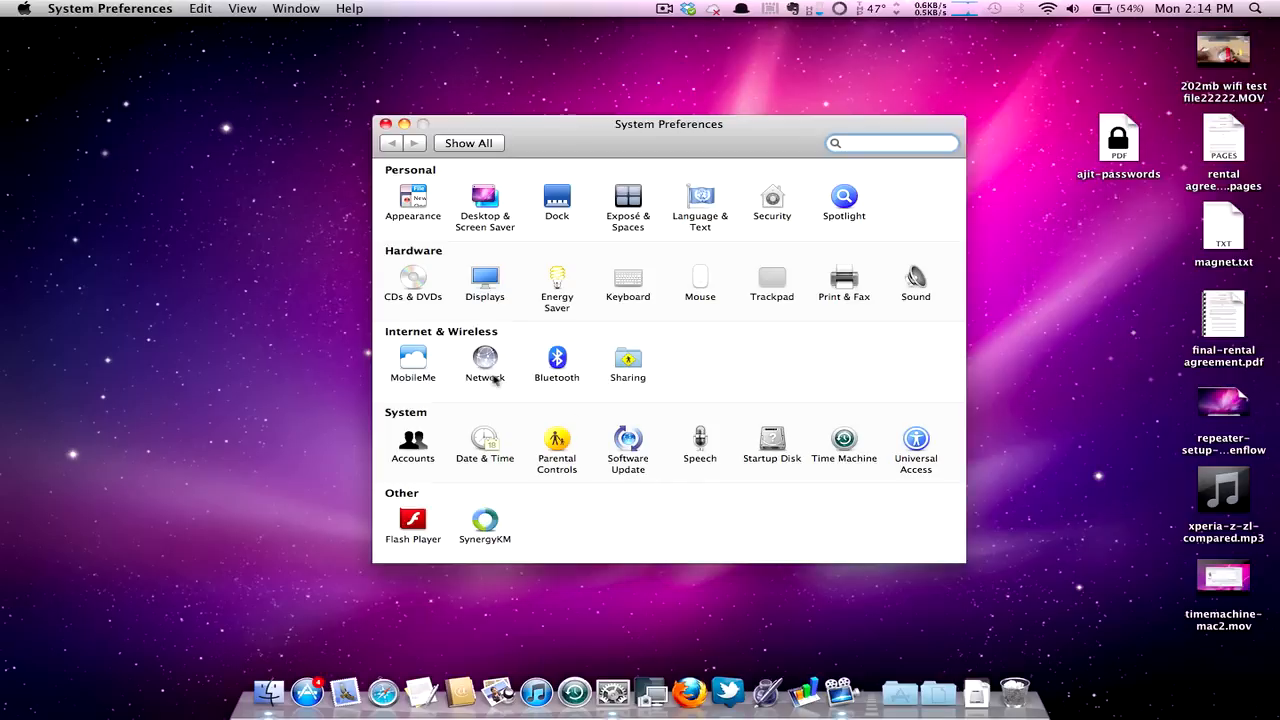
{"action": "left_click", "coordinate": [484, 364]}
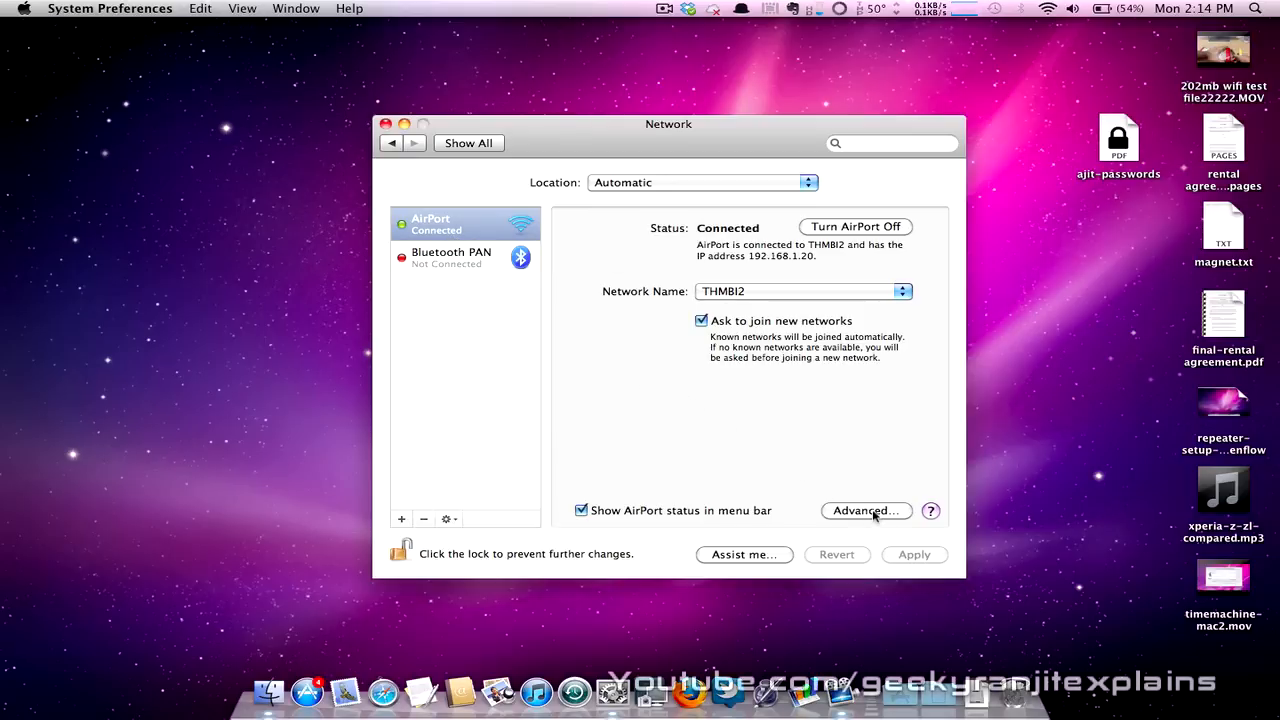
In AirPort's Advanced DNS settings, add 8.8.8.8 as the DNS server and apply the change.
{"action": "left_click", "coordinate": [864, 510]}
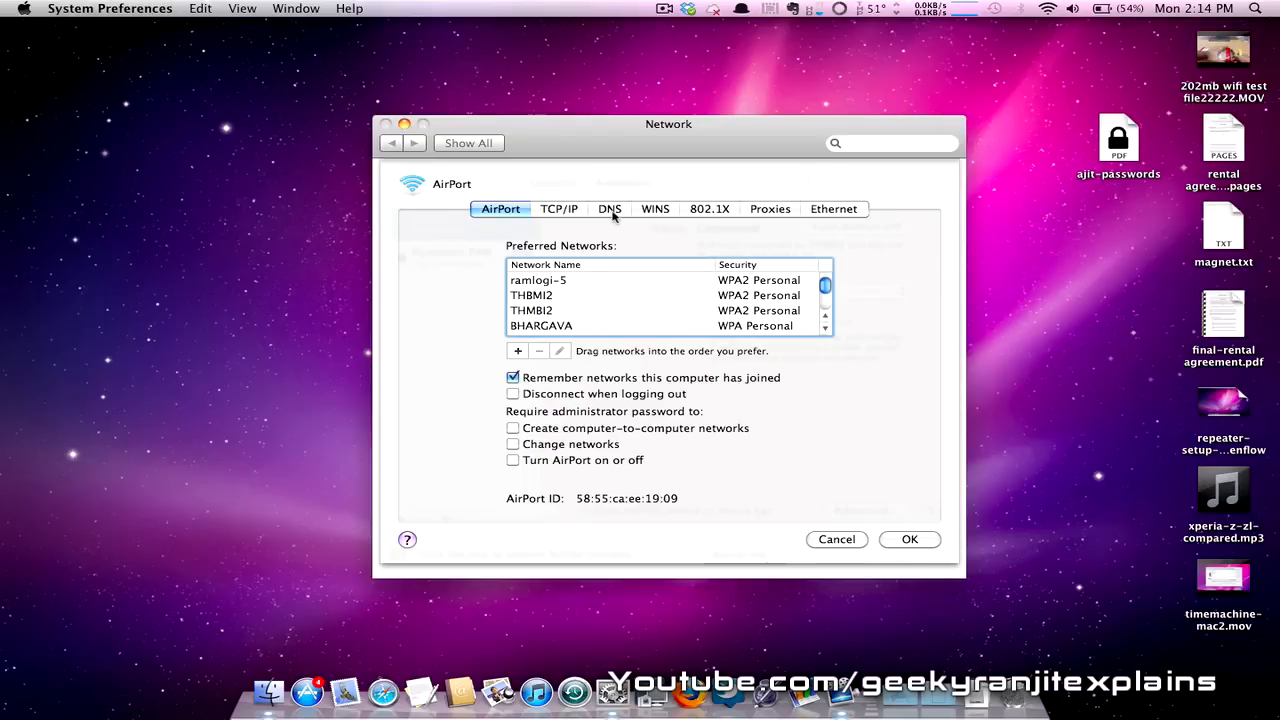
{"action": "left_click", "coordinate": [608, 208]}
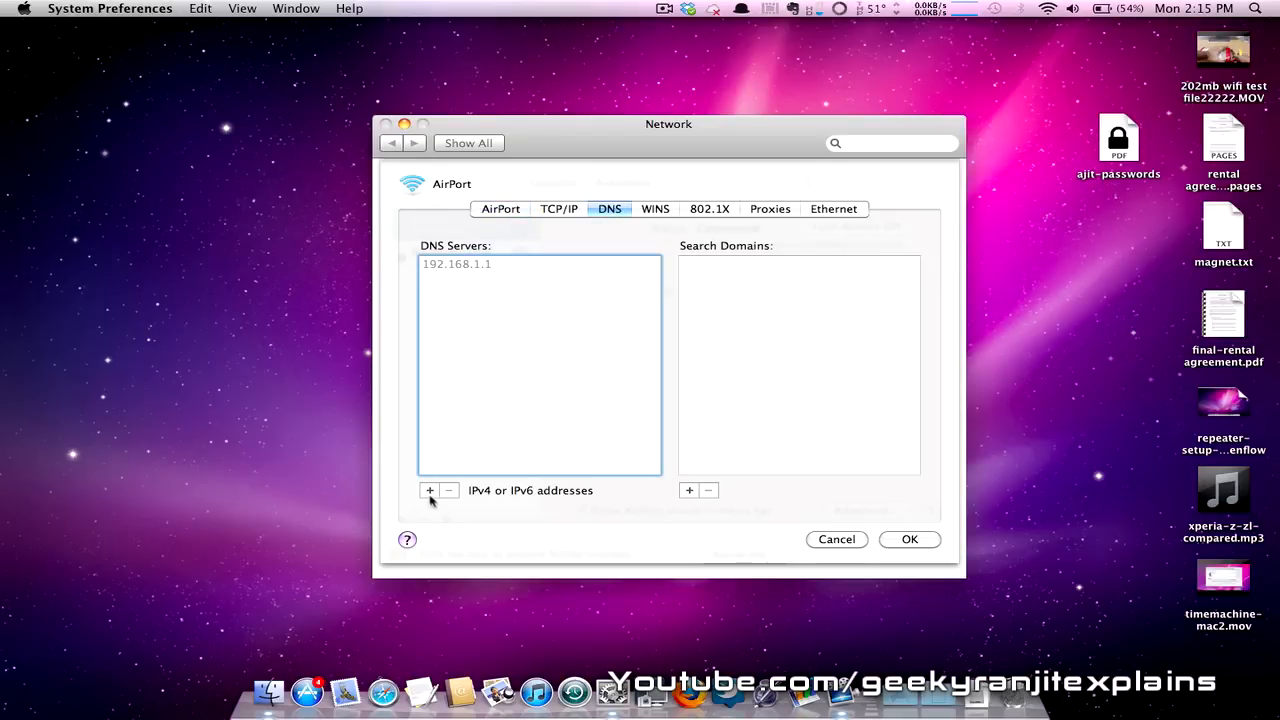
{"action": "left_click", "coordinate": [428, 490]}
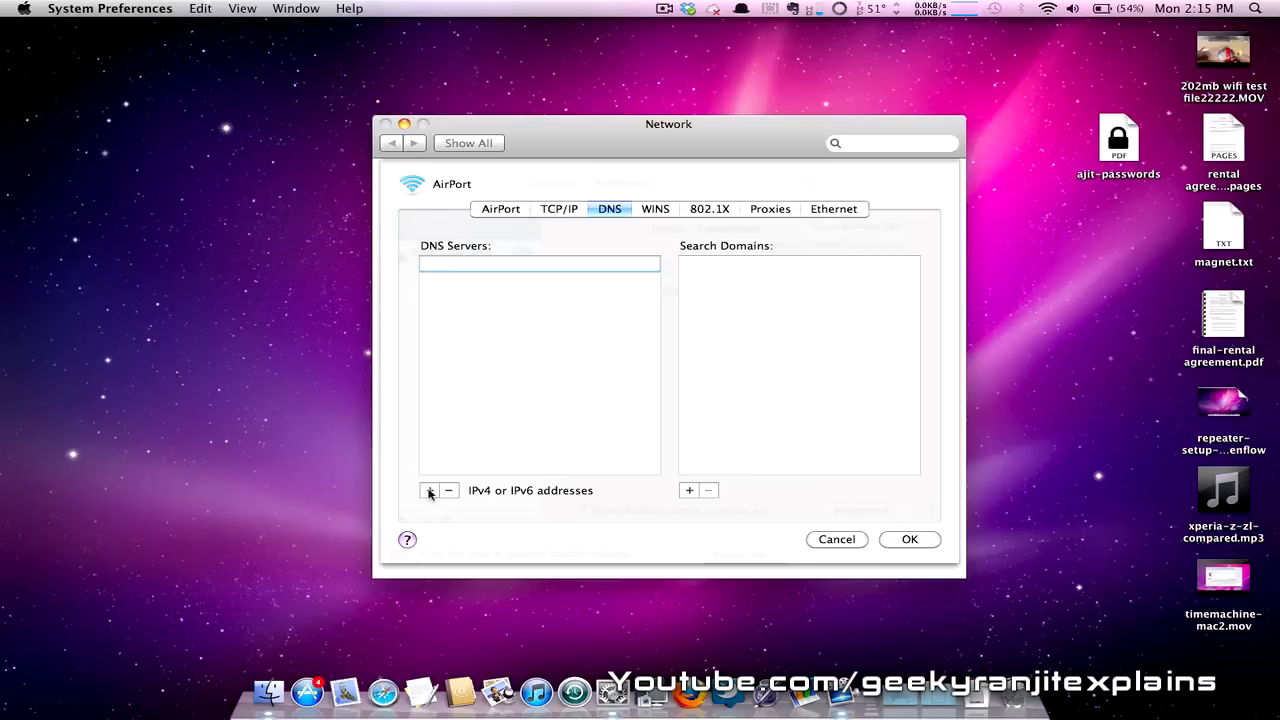
{"action": "type", "text": "8.8.8.8"}
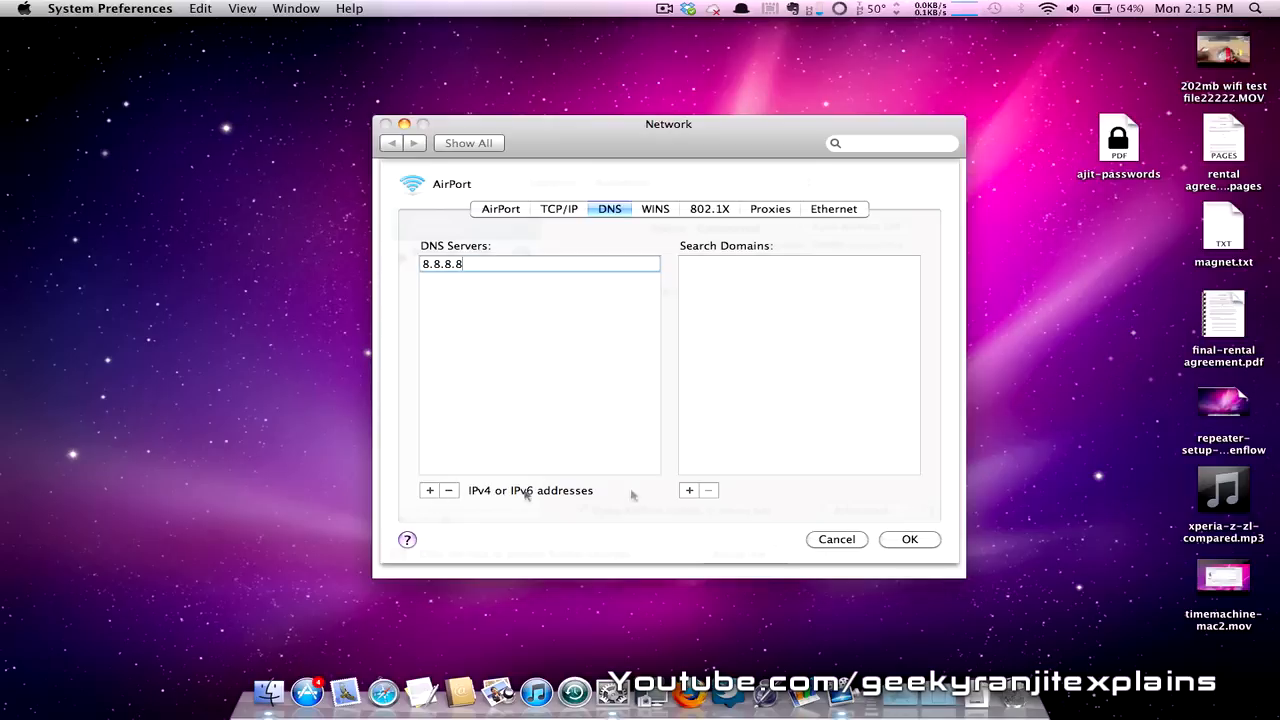
{"action": "left_click", "coordinate": [908, 540]}
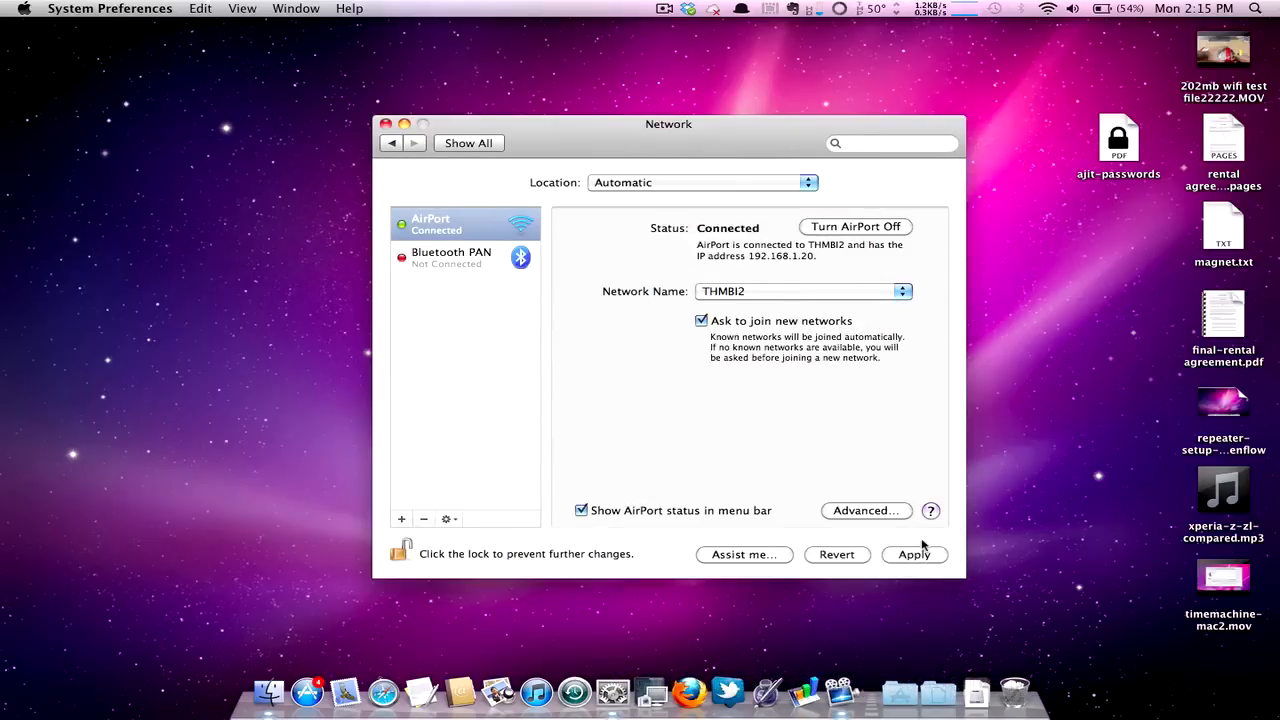
{"action": "left_click", "coordinate": [912, 556]}
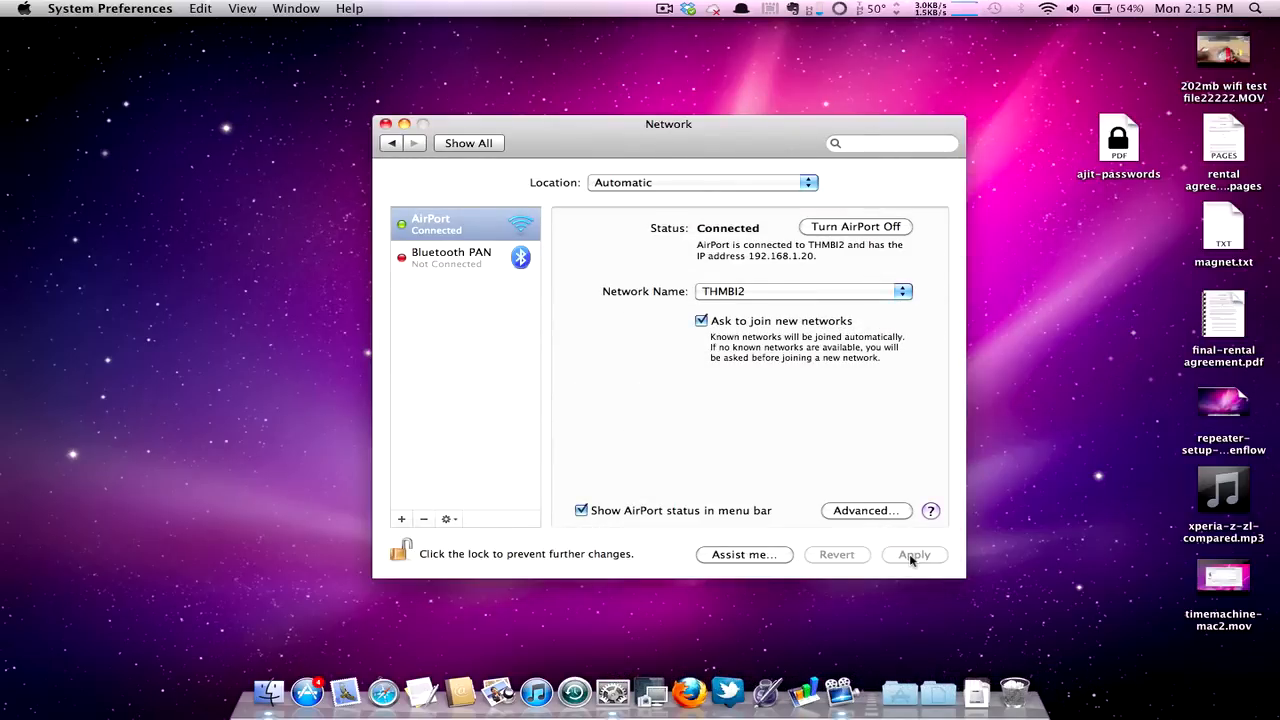